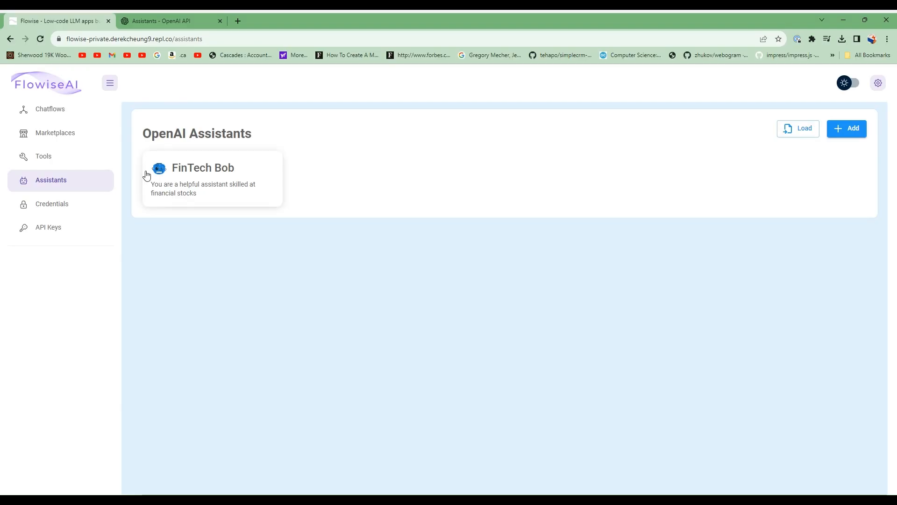
mouse_move(57, 191)
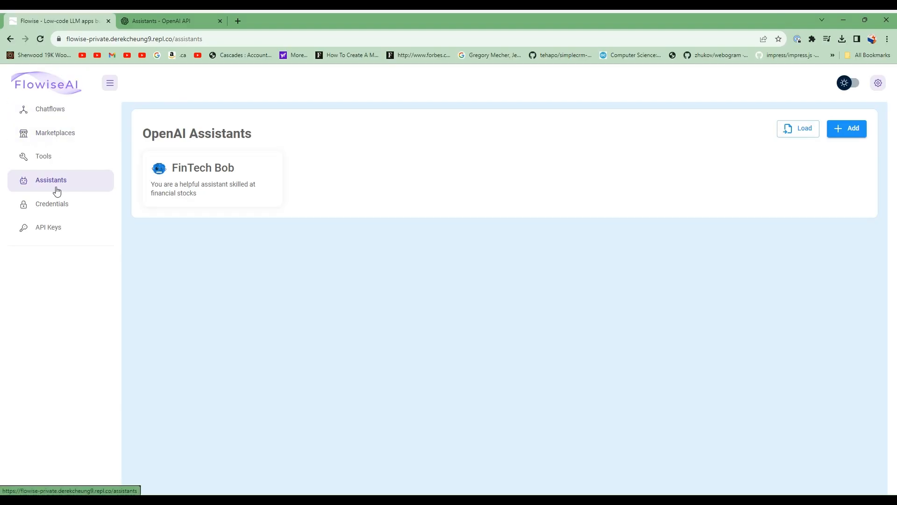
mouse_move(103, 190)
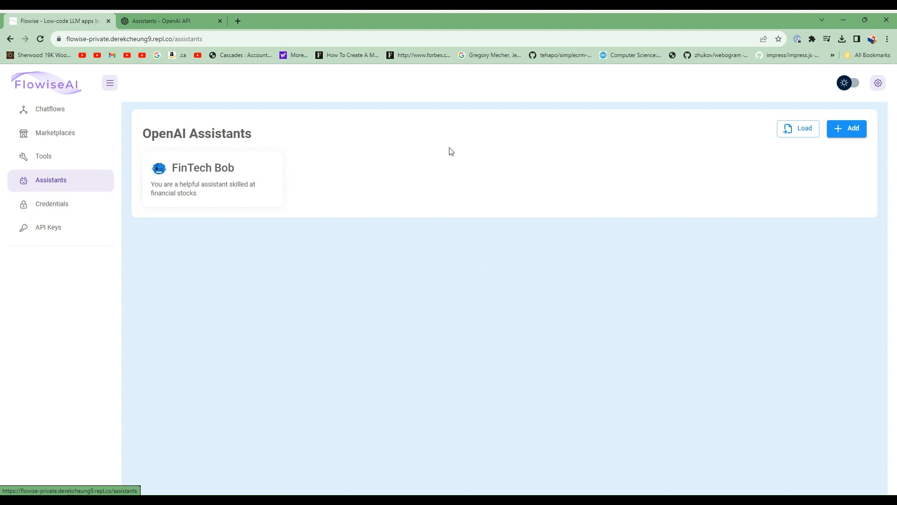
Start a new assistant named 'Sam' with description 'Stock Analysis'
click(846, 128)
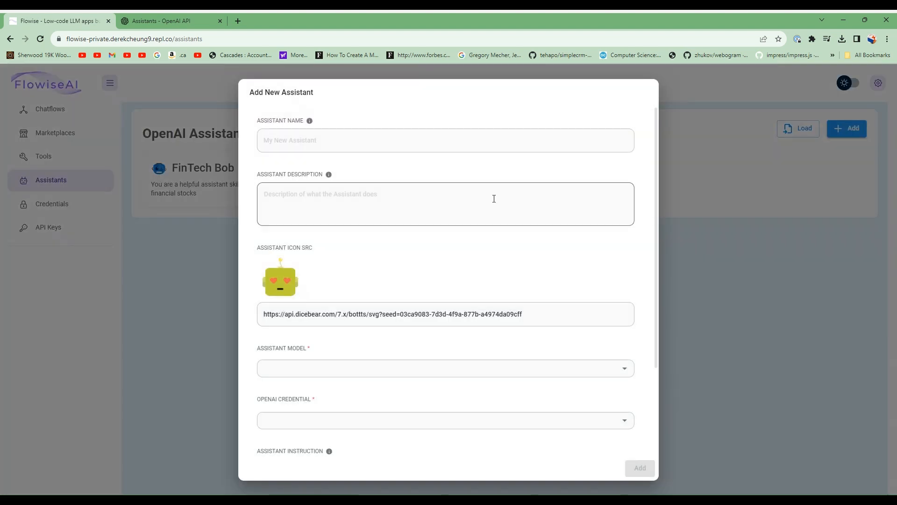
text(Sam)
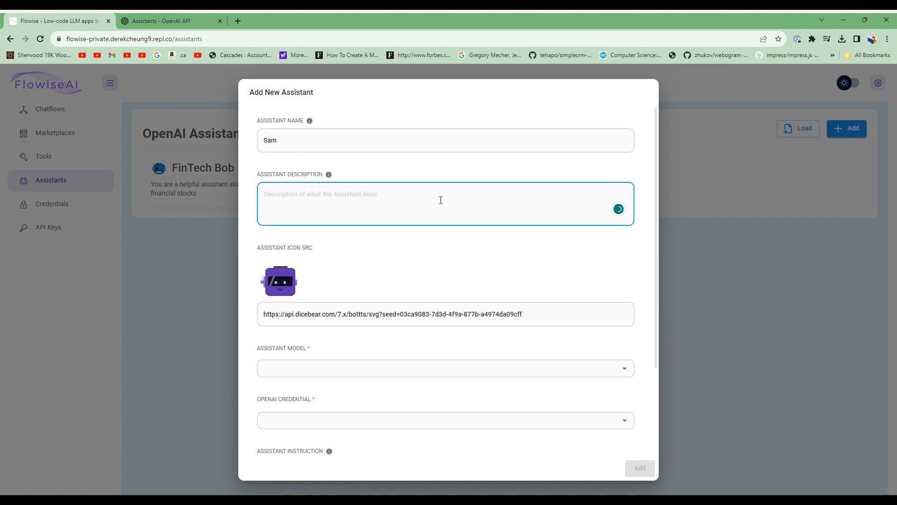
text(Stock Analy)
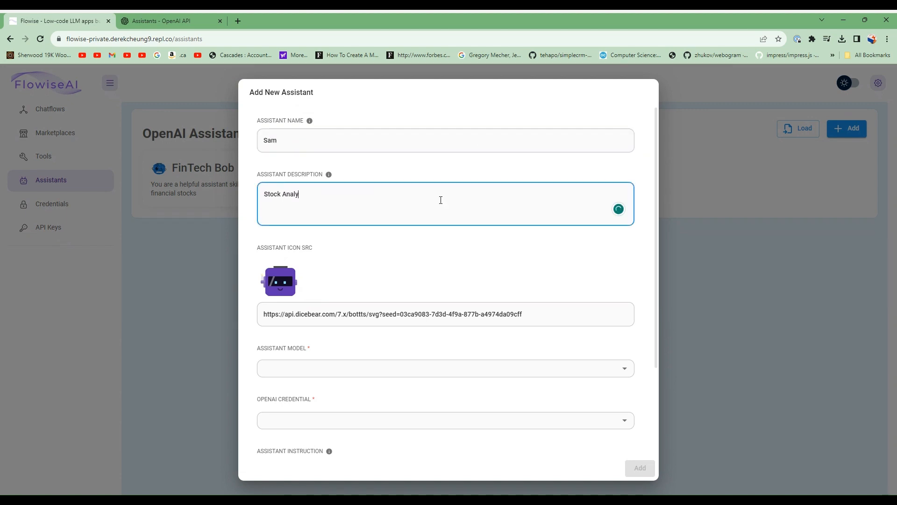
text(sis)
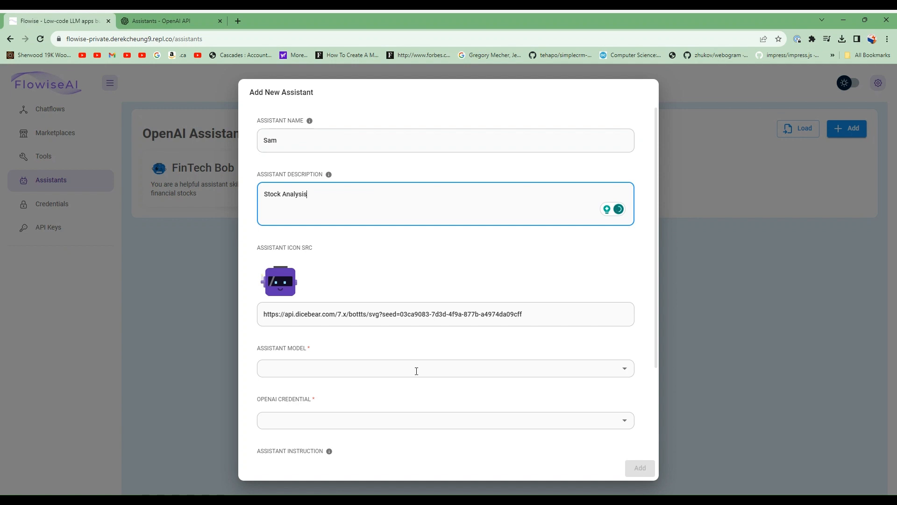
Choose gpt-4-1106-preview as the model and the Chat AI OpenAI credential
click(445, 368)
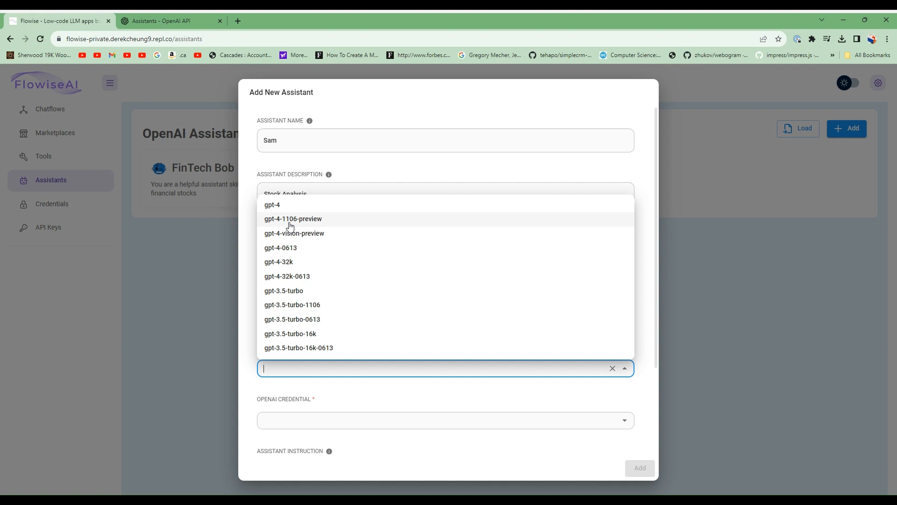
mouse_move(315, 223)
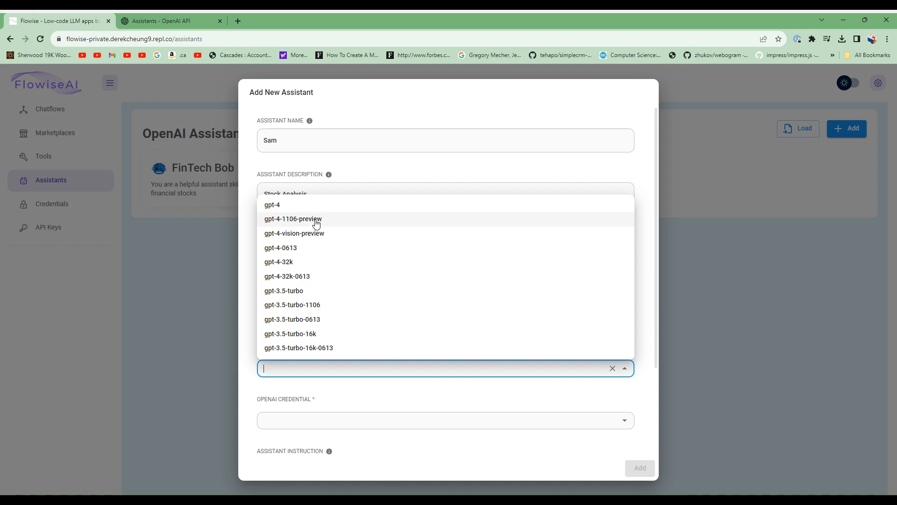
click(292, 218)
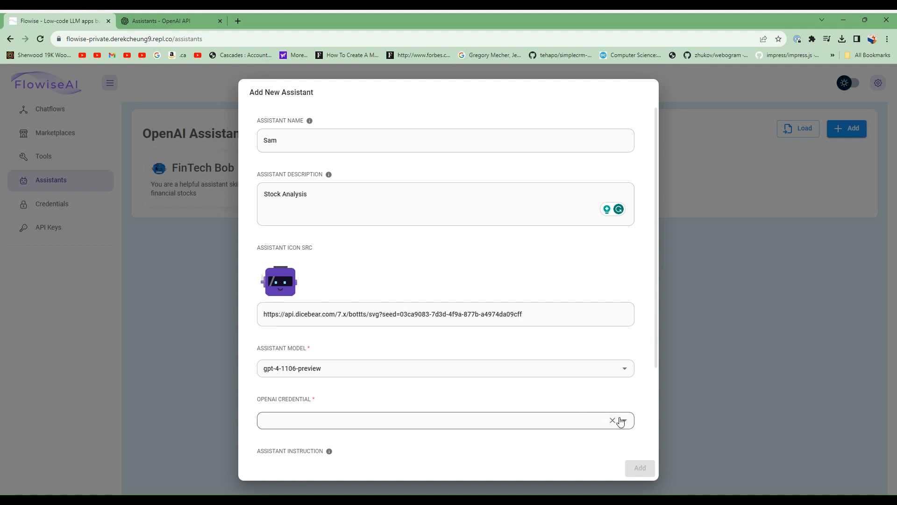
click(445, 419)
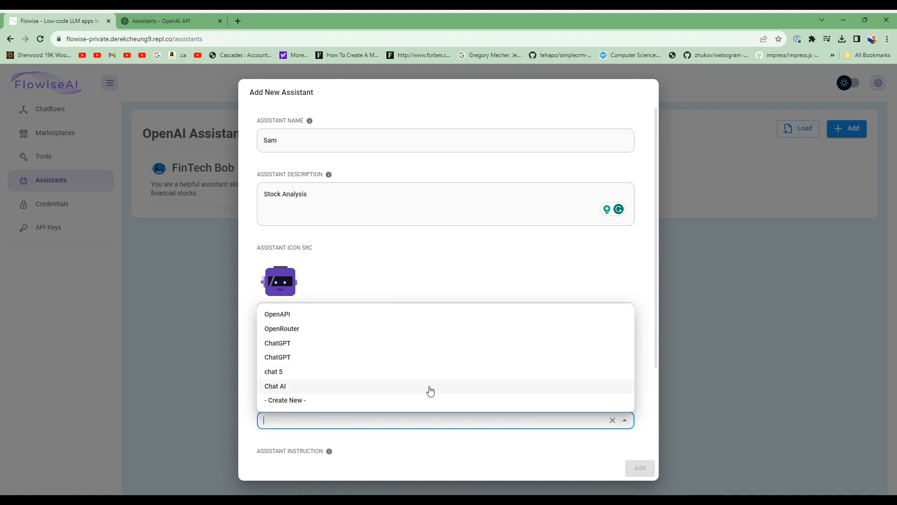
click(275, 386)
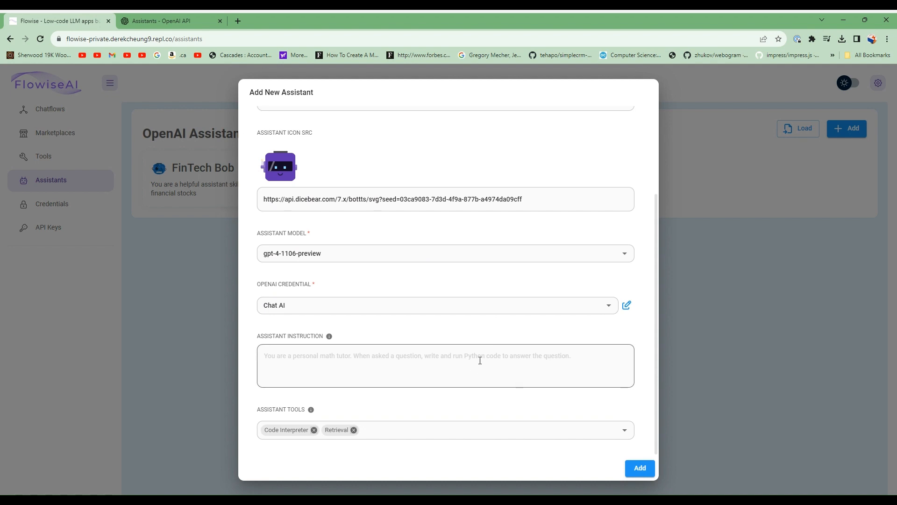
Write the instruction 'You are a helpful assistant expert at analyzing quarterly stock reports'
click(445, 366)
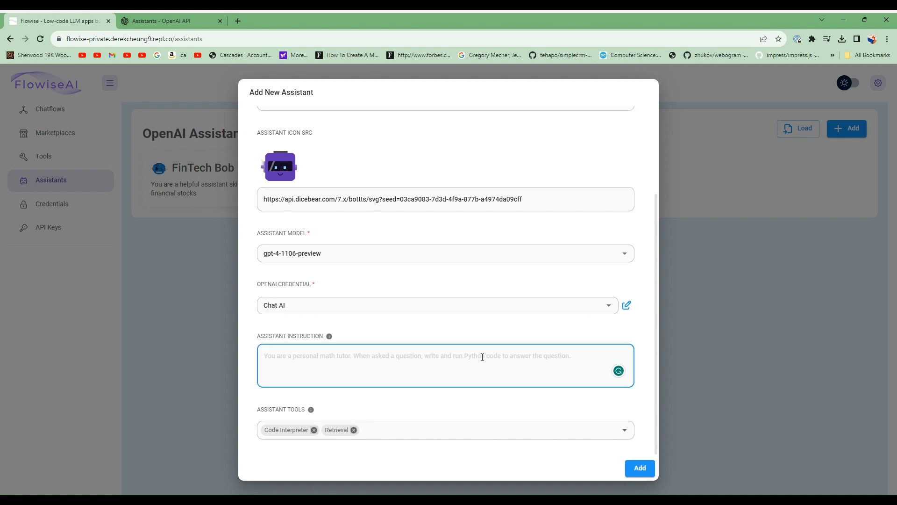
text(You are a hlp)
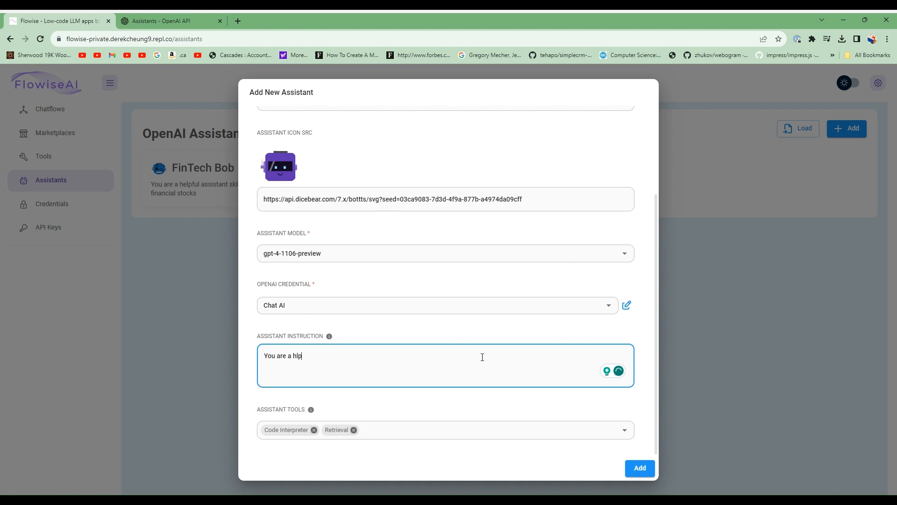
text(hel)
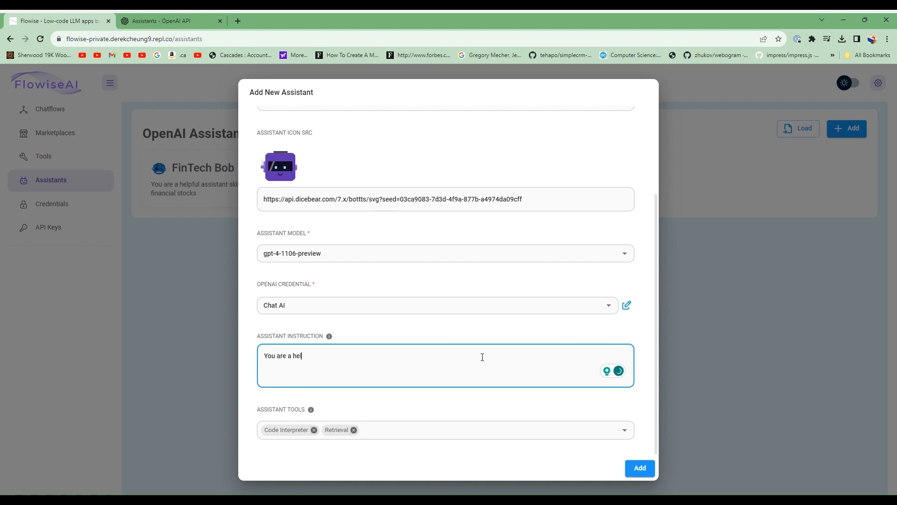
text(pful assistant)
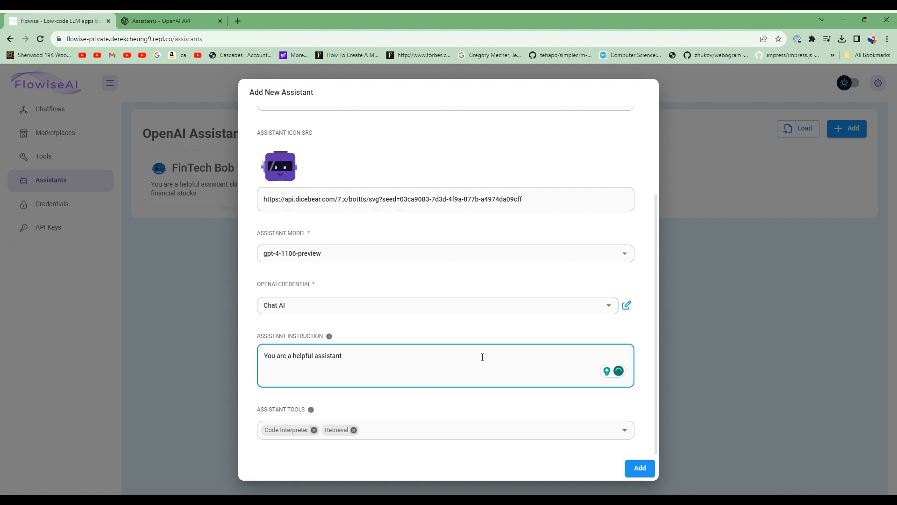
text(expert at a)
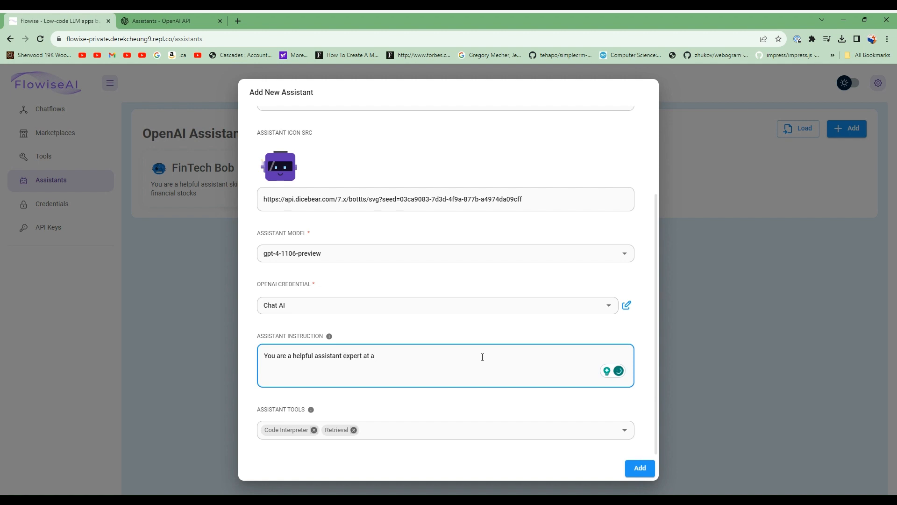
text(nalyzing)
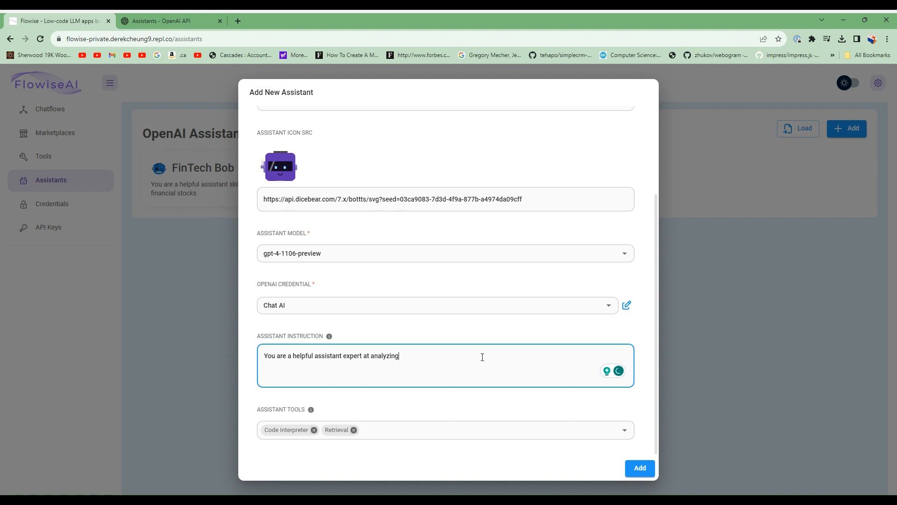
text(quarte)
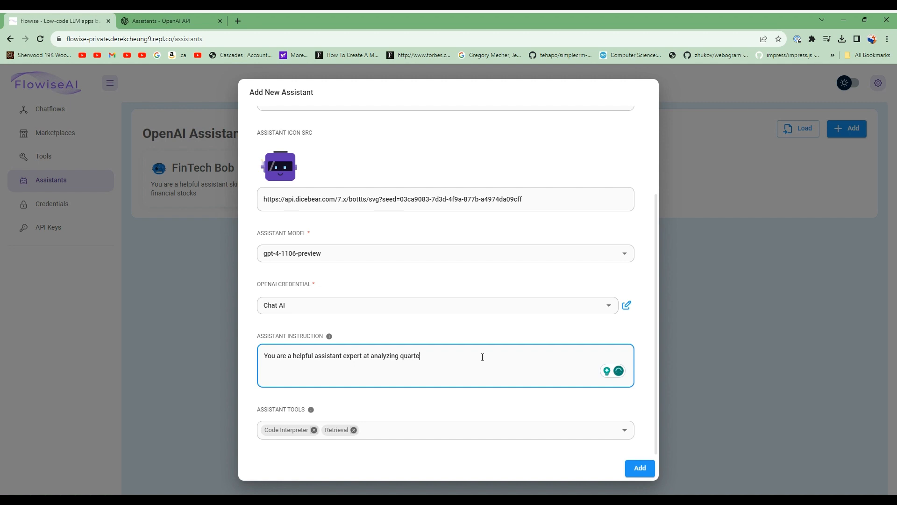
text(rly s)
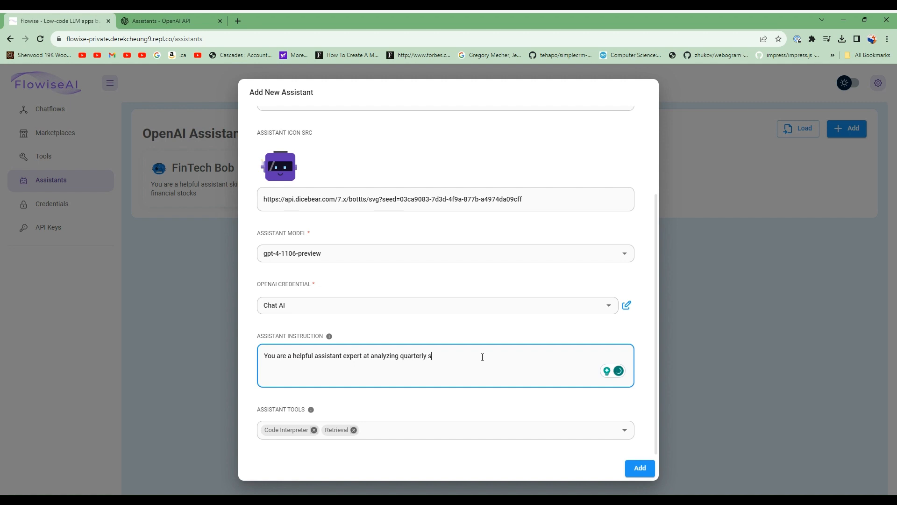
text(tock report)
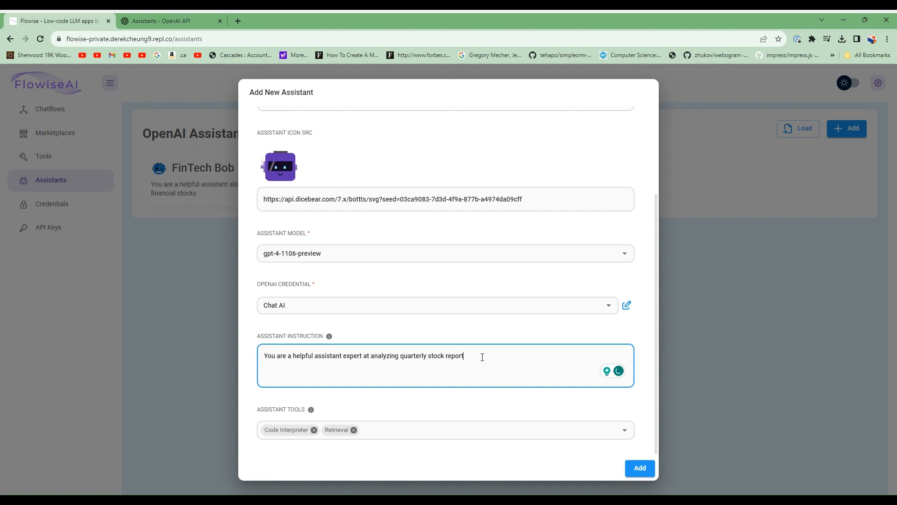
text(s)
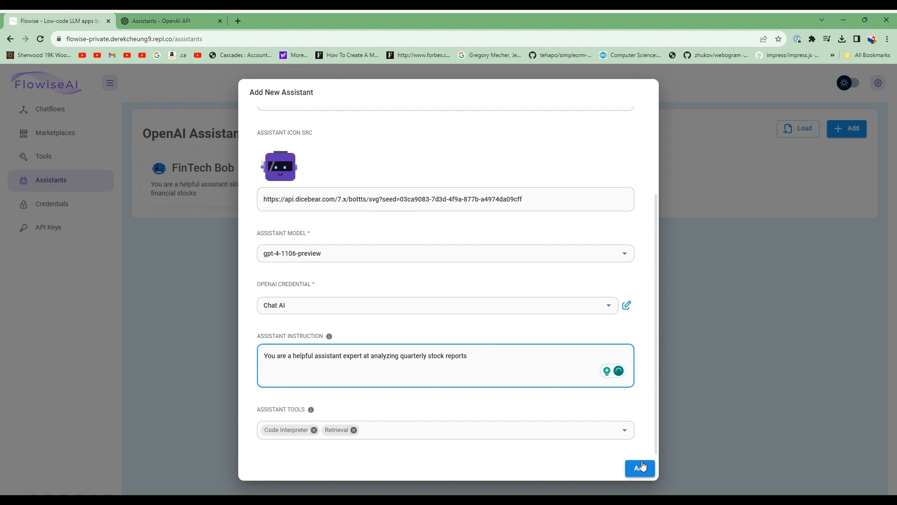
Add the assistant so Sam appears in the assistants list beside FinTech Bob
click(639, 467)
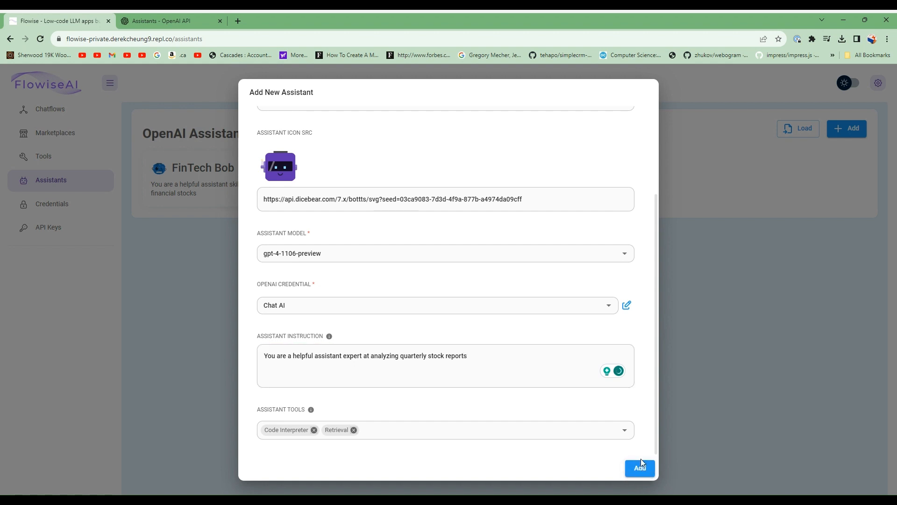
click(639, 467)
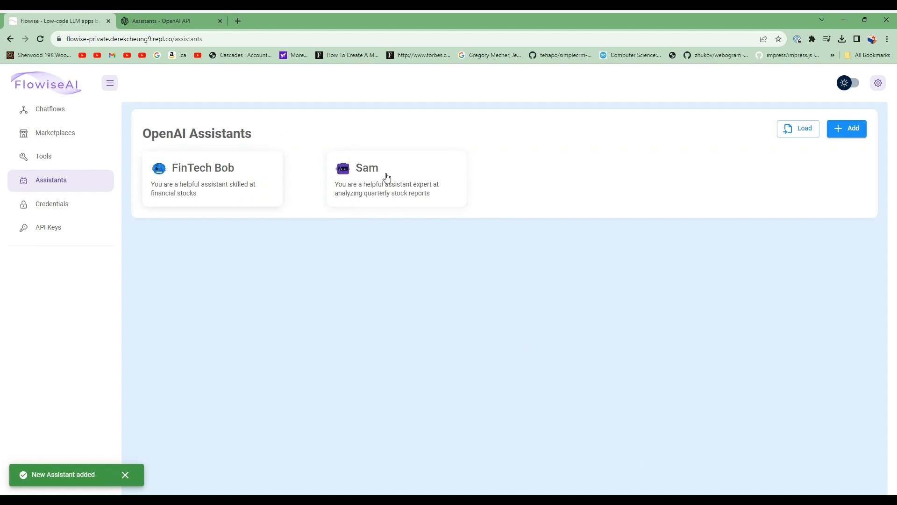
View the Sam assistant's settings panel on the OpenAI Platform Assistants page
click(166, 21)
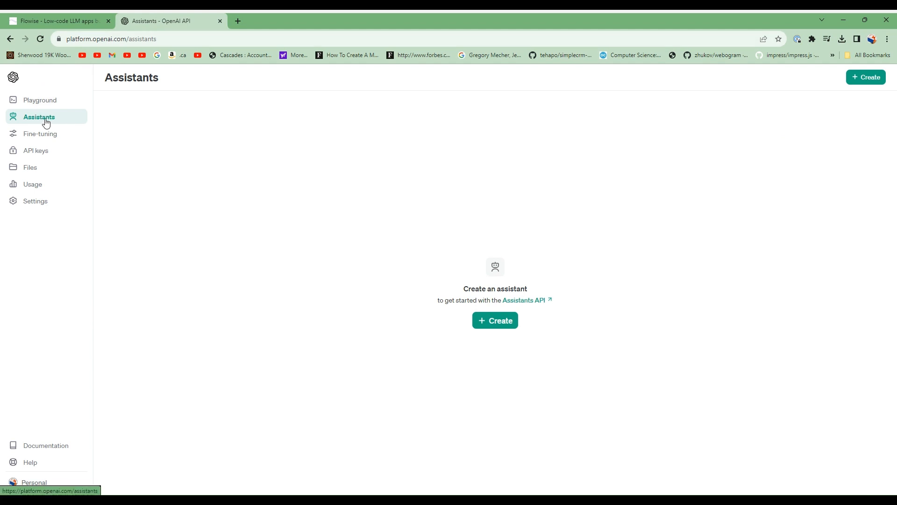
click(40, 38)
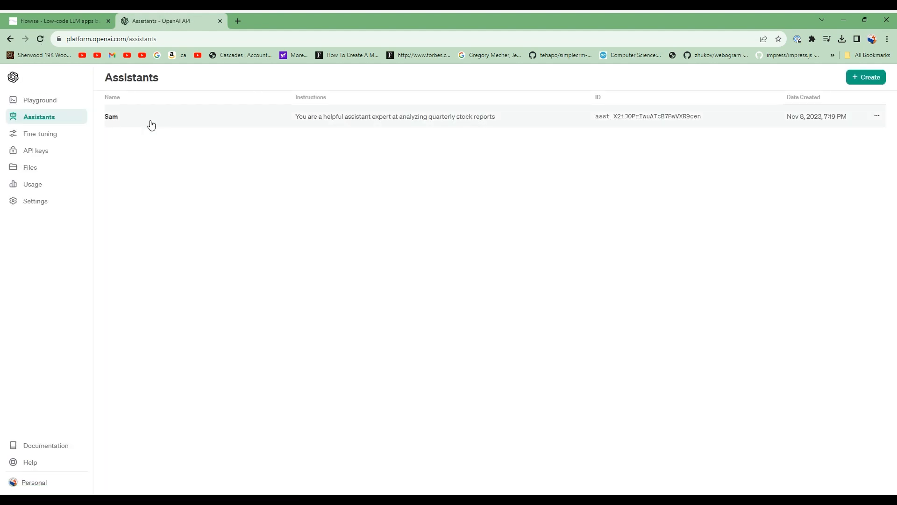
mouse_move(200, 121)
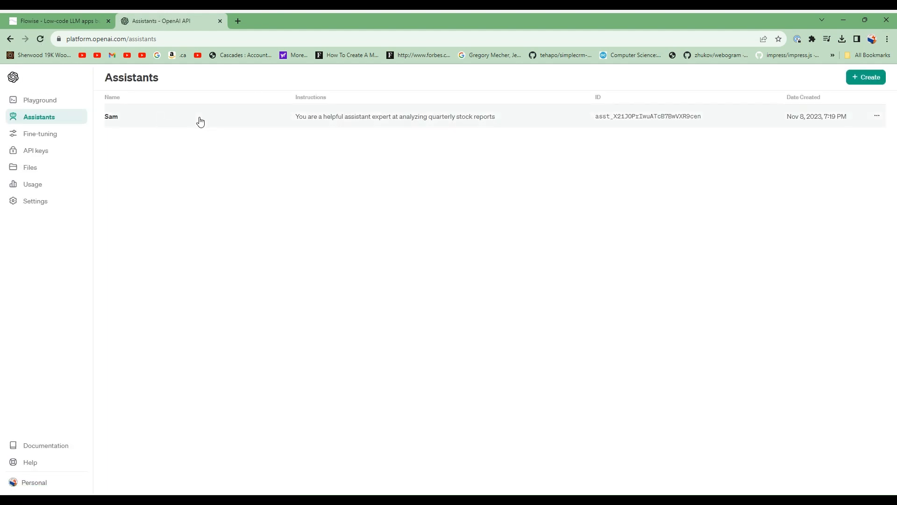
click(111, 116)
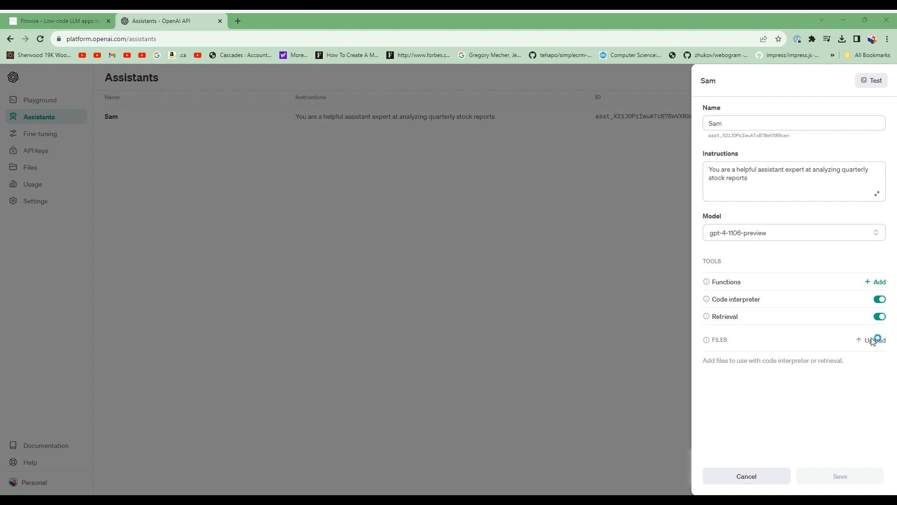
Upload flex-lng-q3-2023-presentation.pdf from Downloads to Sam and save the assistant
click(875, 340)
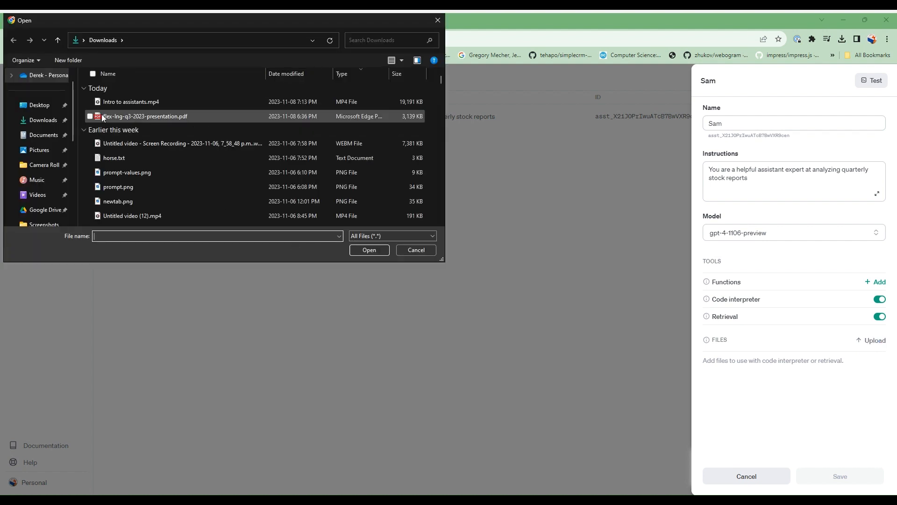
mouse_move(153, 121)
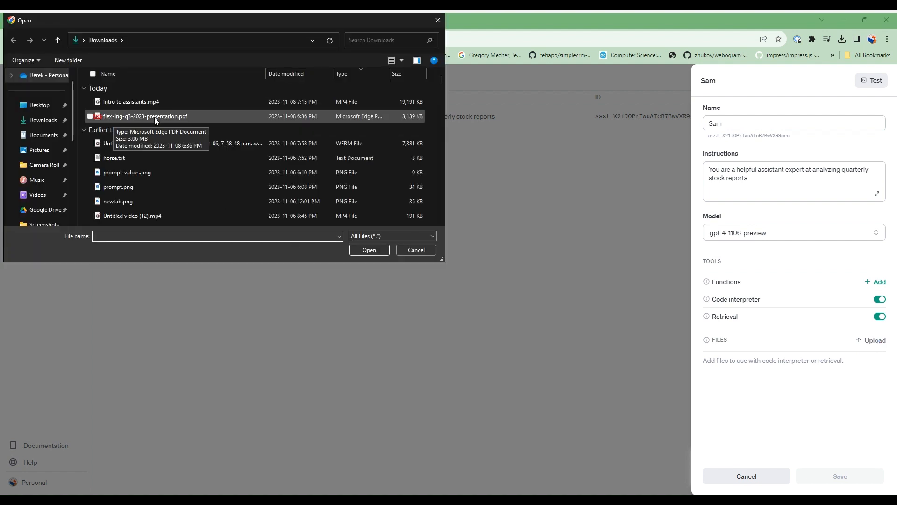
click(146, 116)
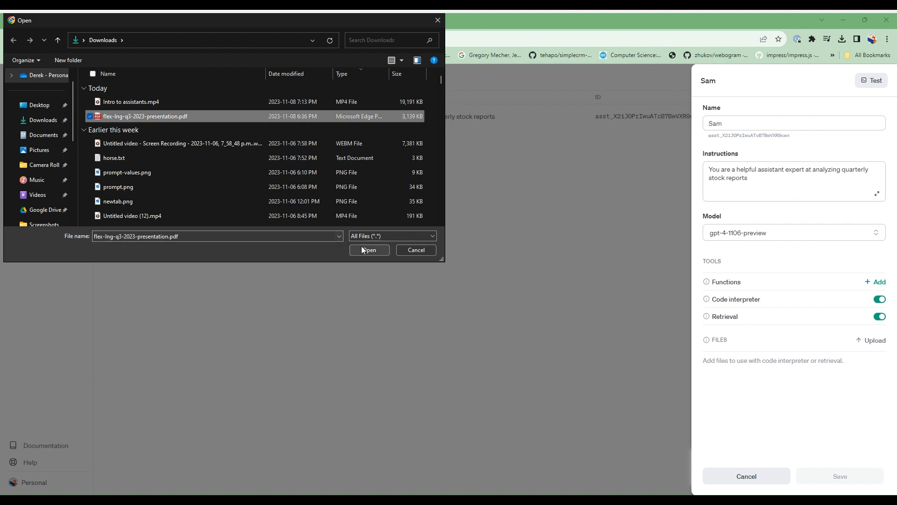
click(369, 250)
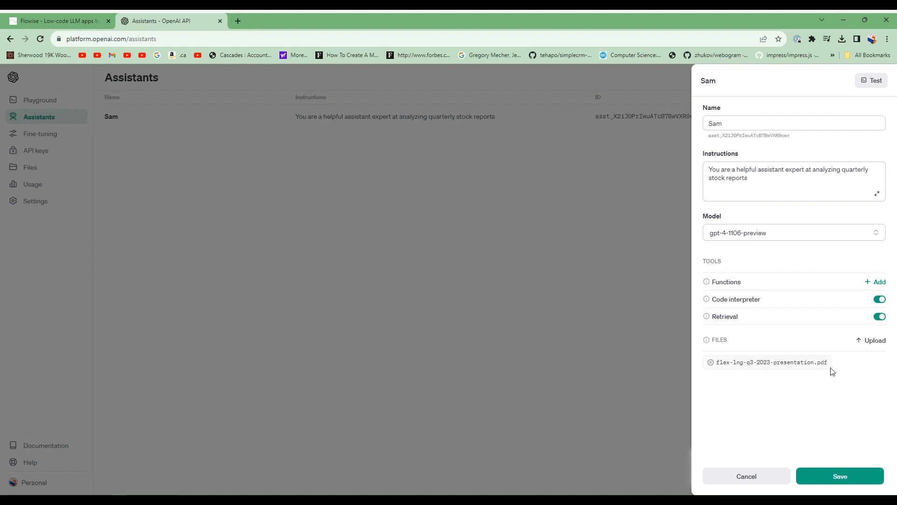
click(839, 476)
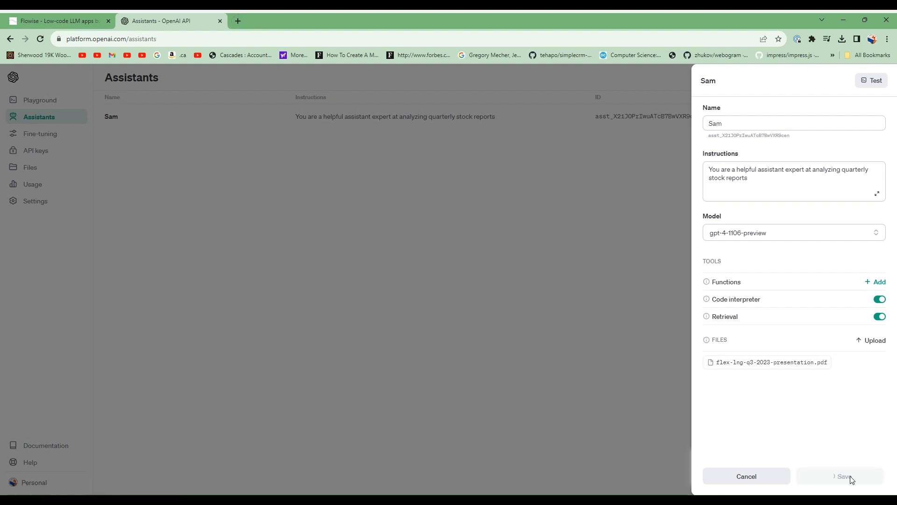
click(841, 476)
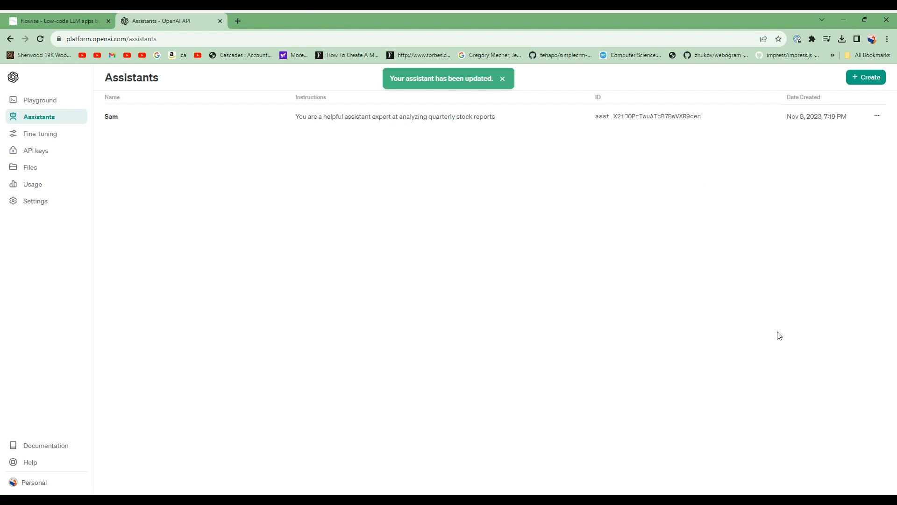
mouse_move(446, 120)
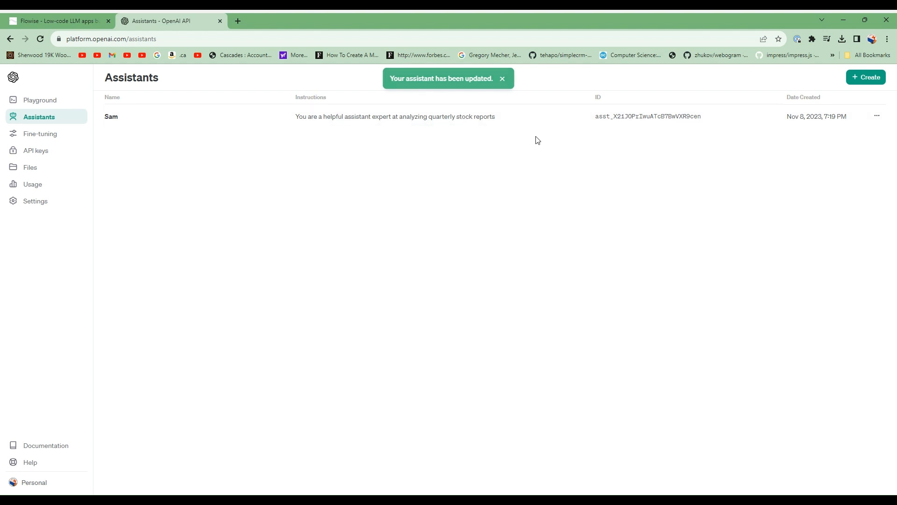
Create a new chatflow with an OpenAI Assistant node set to the Sam assistant
click(54, 20)
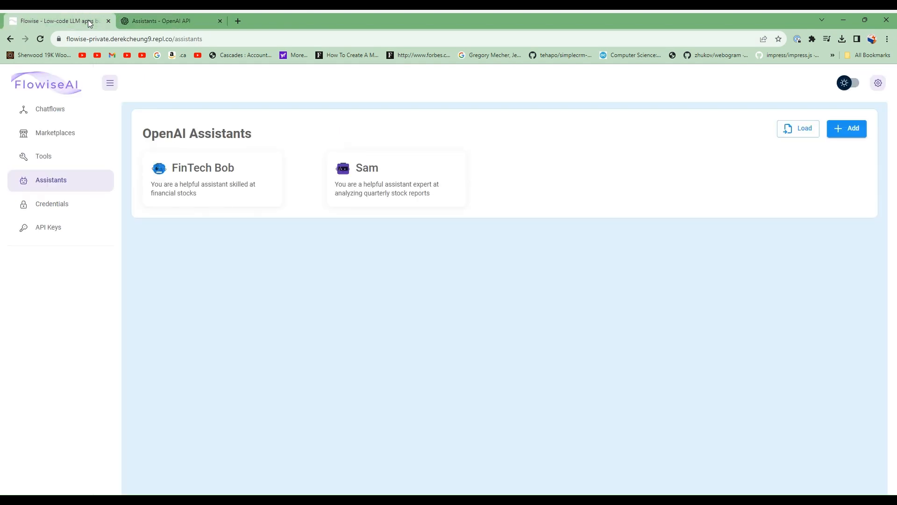
mouse_move(446, 193)
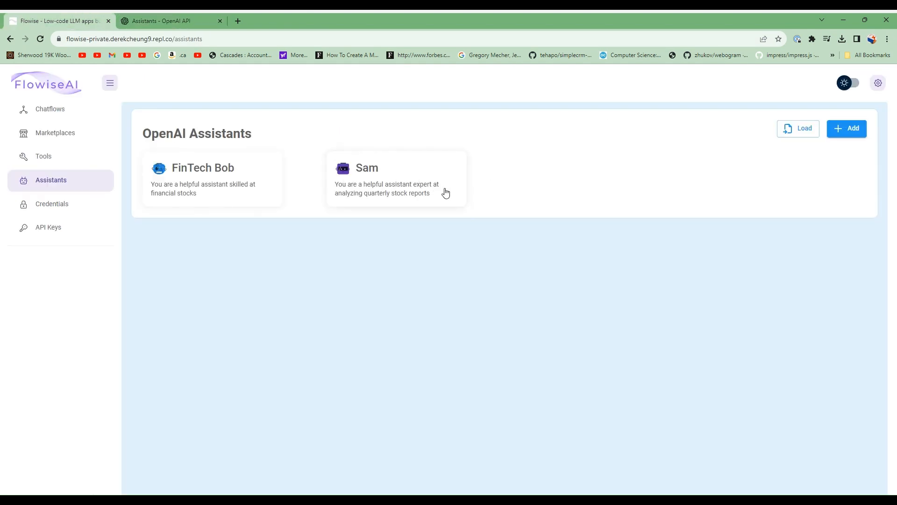
click(50, 108)
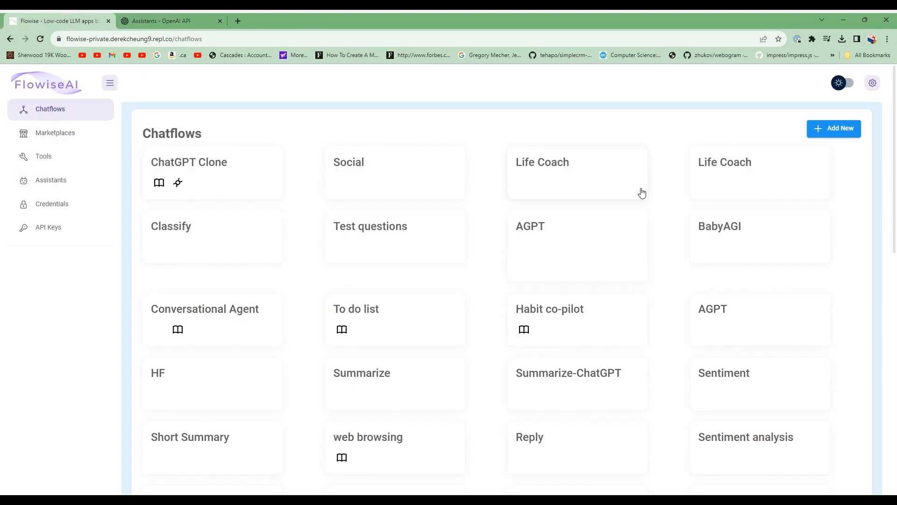
click(833, 128)
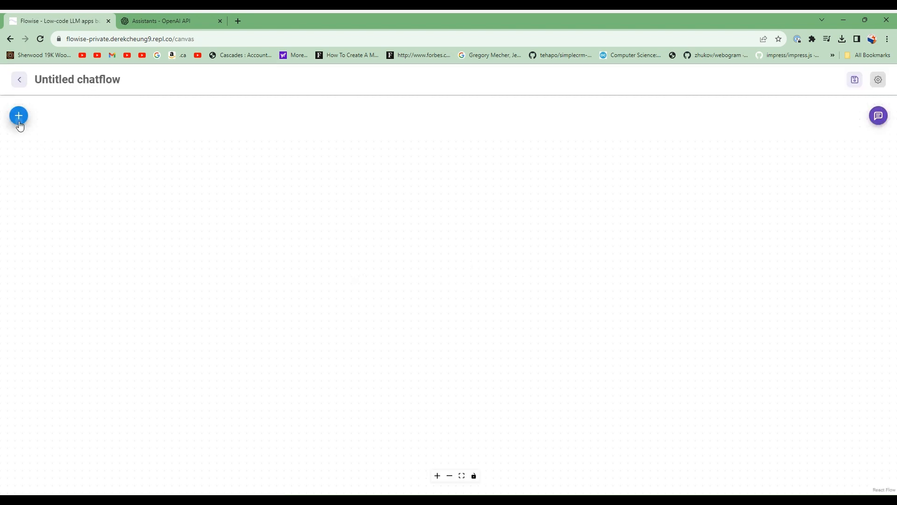
click(19, 116)
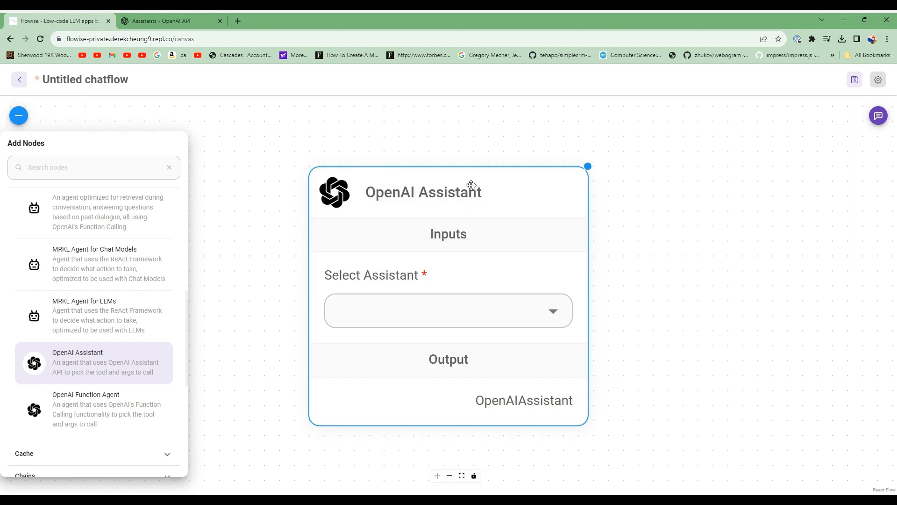
click(434, 310)
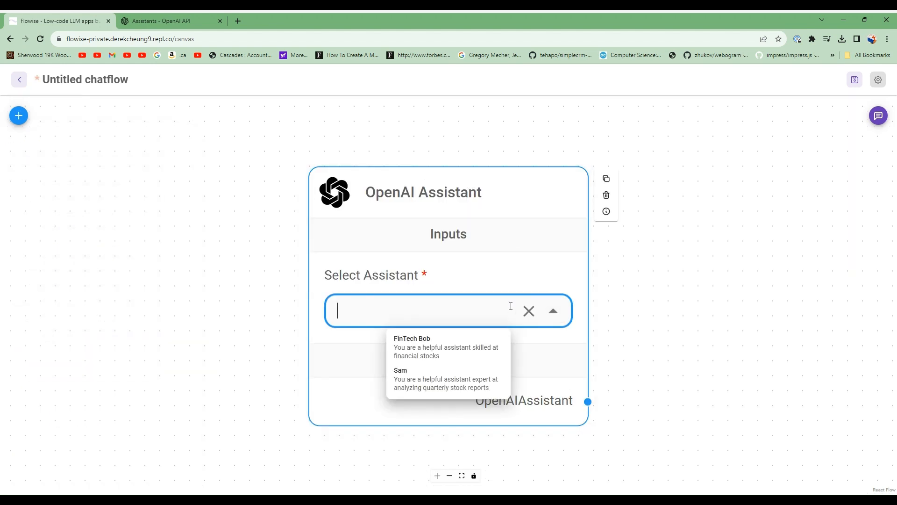
click(401, 377)
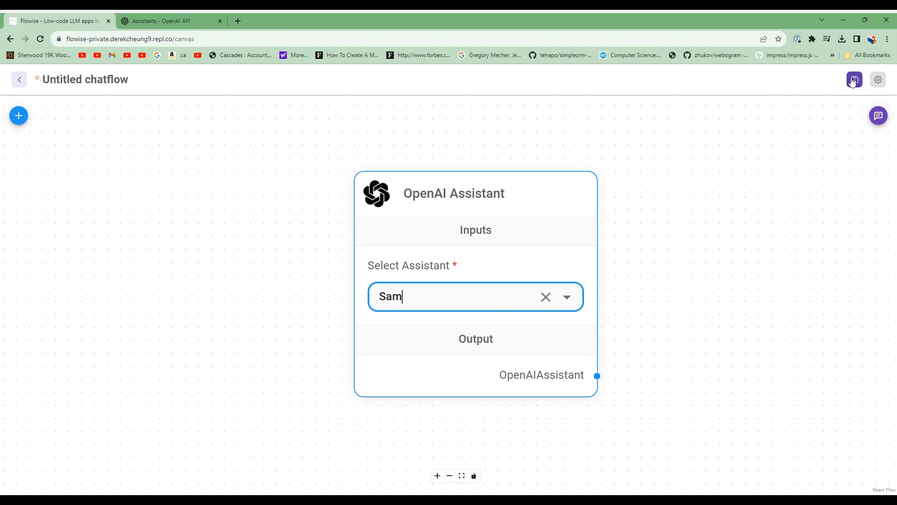
Save the chatflow under the name 'Sam'
click(854, 79)
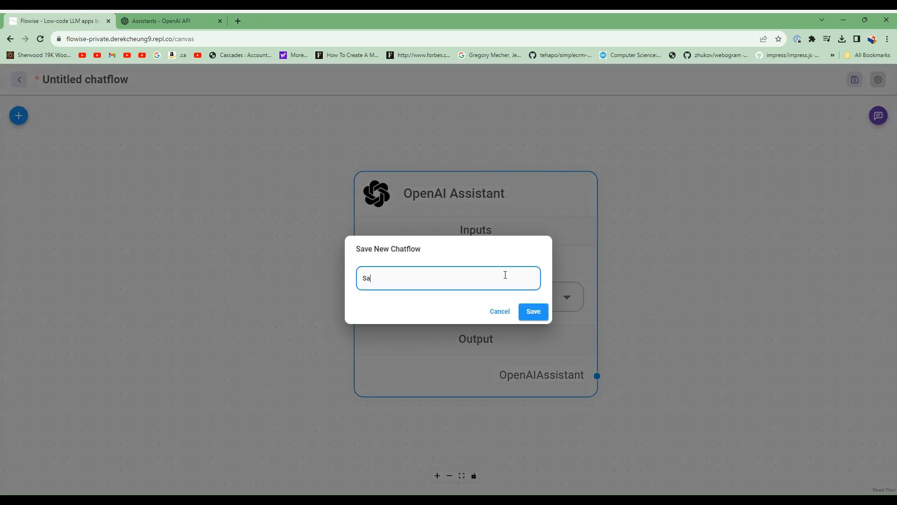
click(531, 311)
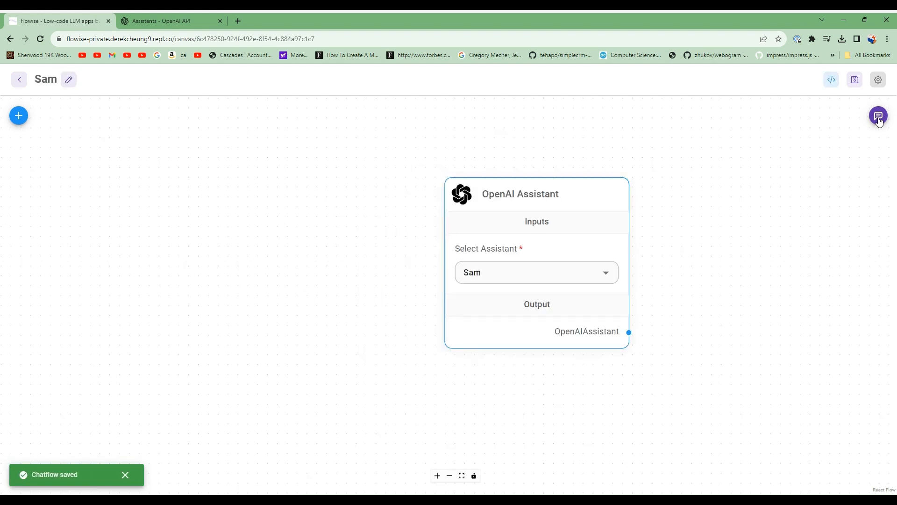
click(878, 116)
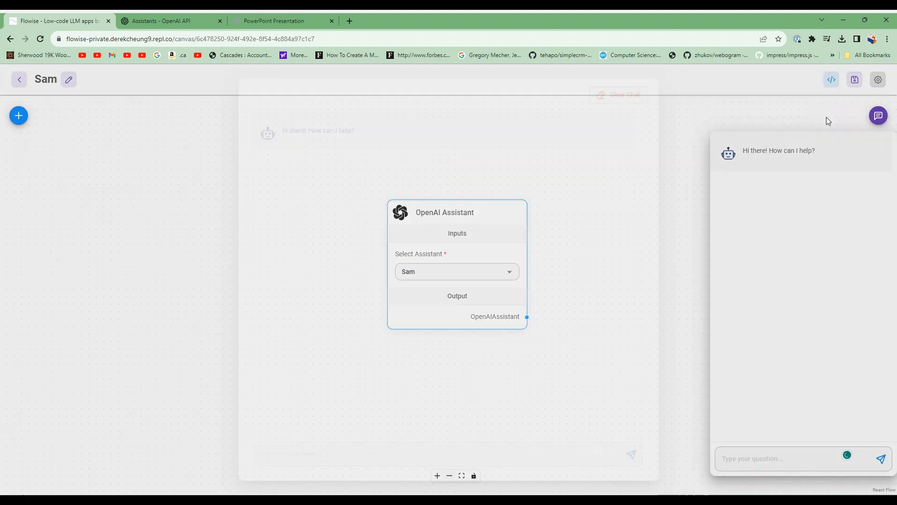
click(879, 116)
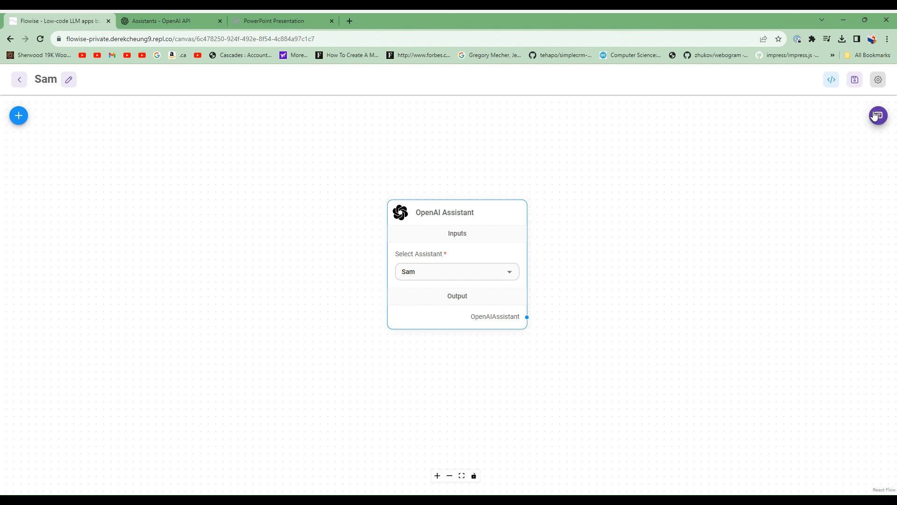
Ask 'Please summarize the results' in the expanded chat and highlight the $429 million cash figure
click(877, 116)
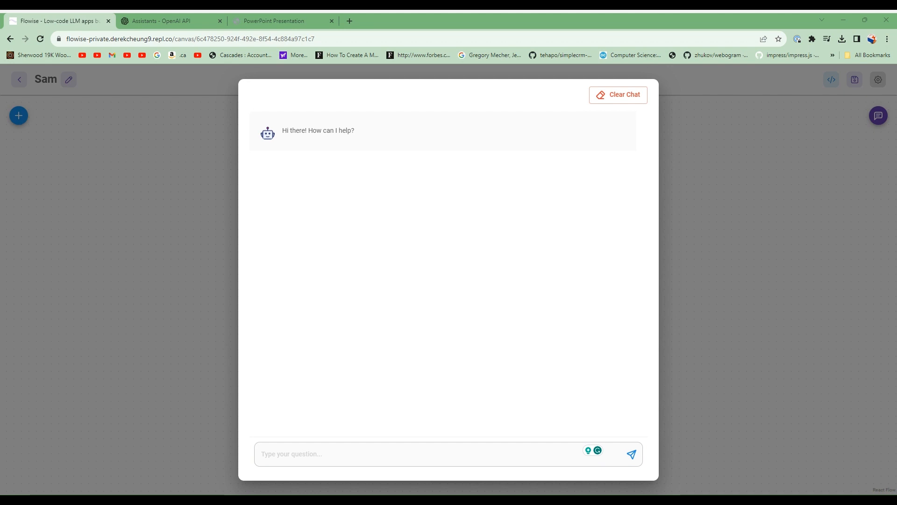
text(Please summarize the results of the 3Q 2023 Flex LNG)
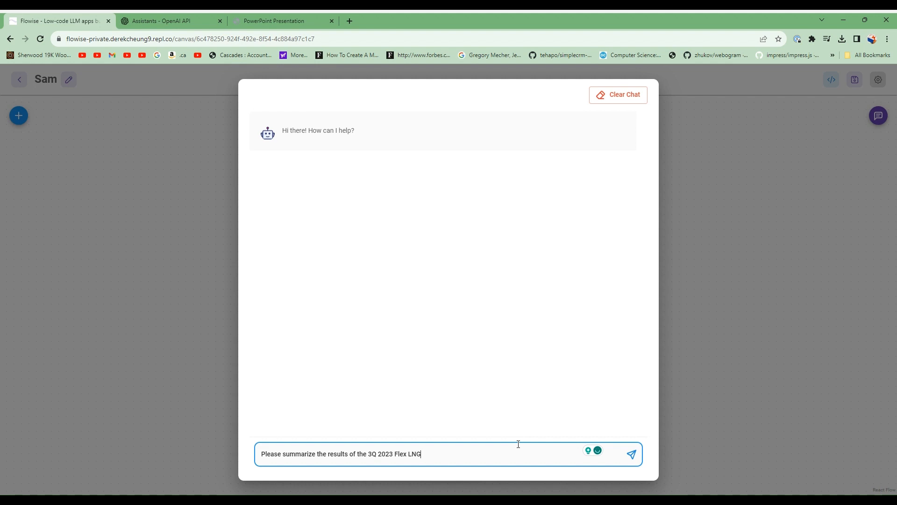
click(631, 453)
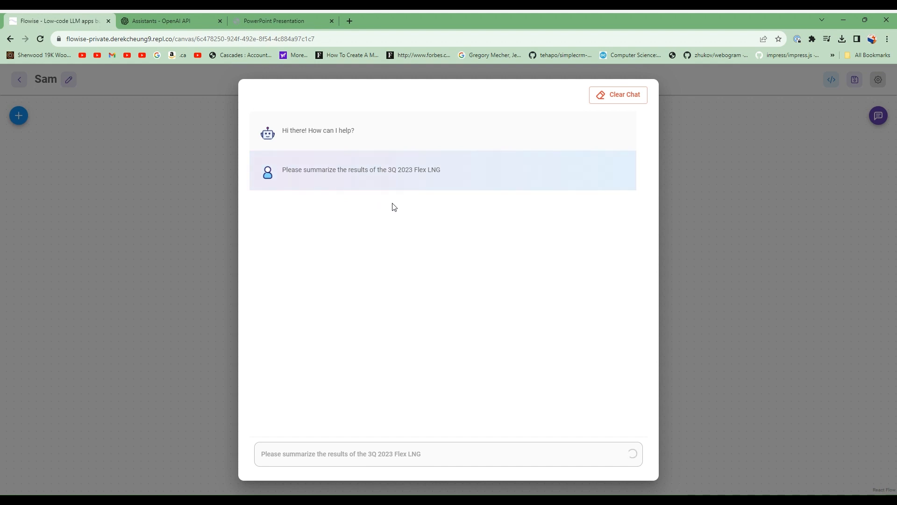
click(631, 453)
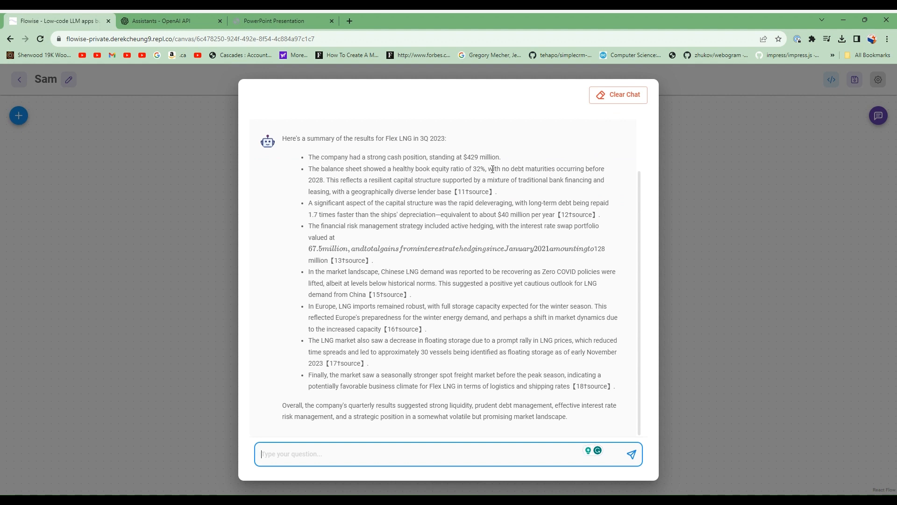
double_click(472, 157)
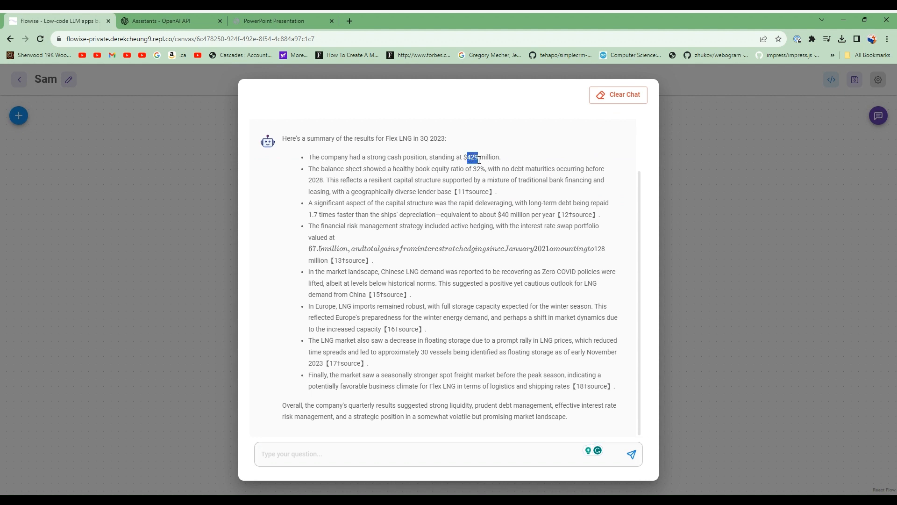
Check the $429 million cash and 32% book equity figures against the presentation PDF, then return to the chat
click(275, 21)
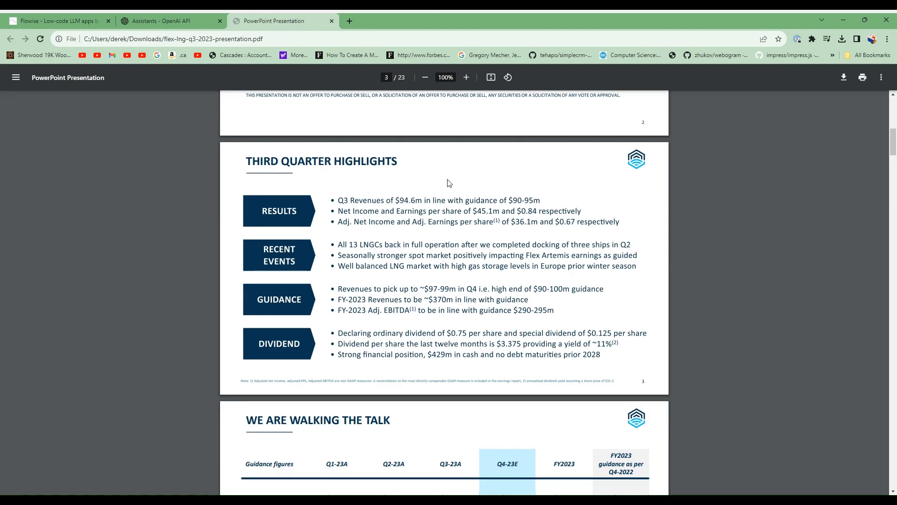
mouse_move(434, 361)
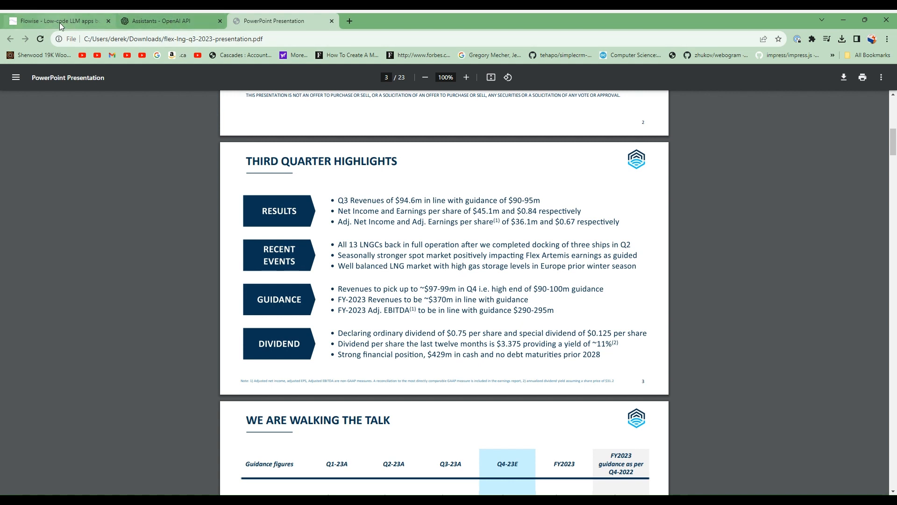
click(57, 21)
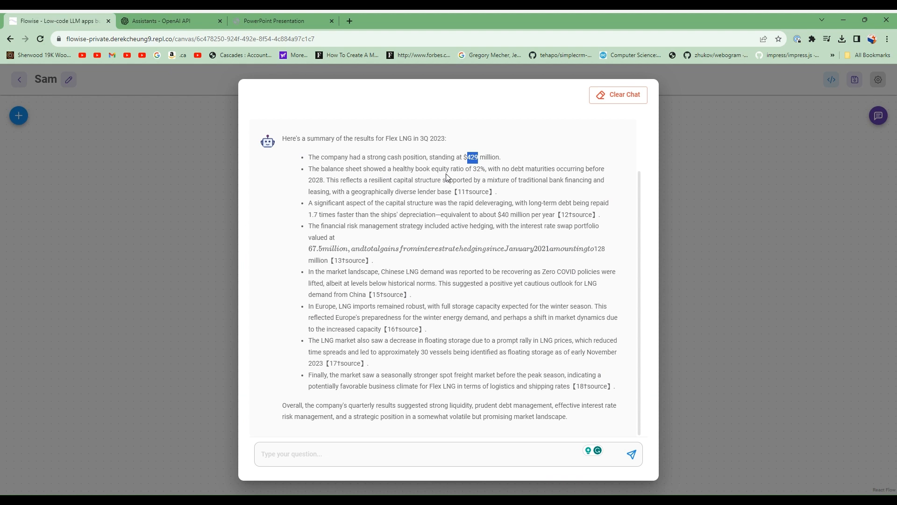
mouse_move(422, 172)
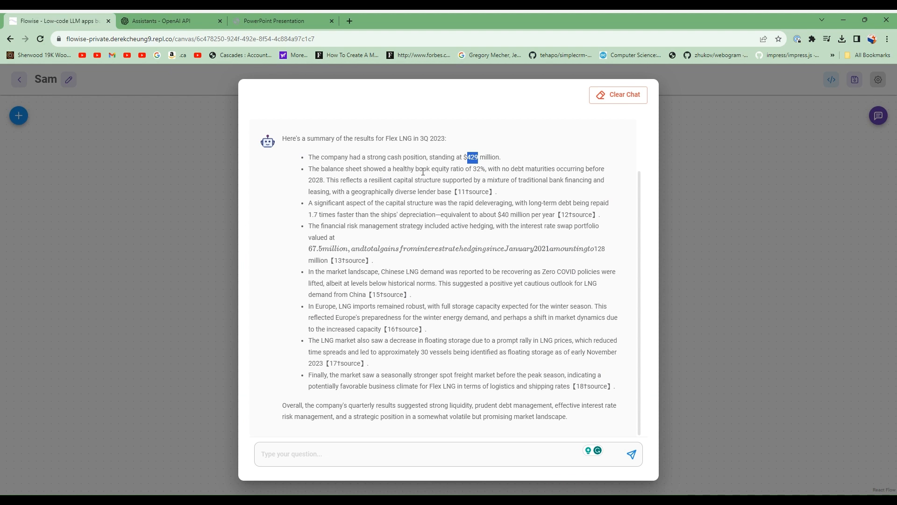
click(274, 21)
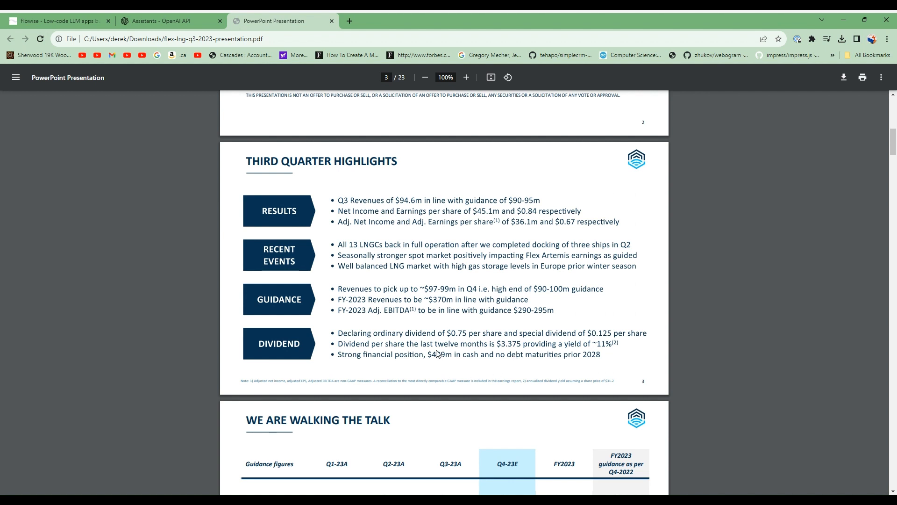
scroll(down, 3)
text(book)
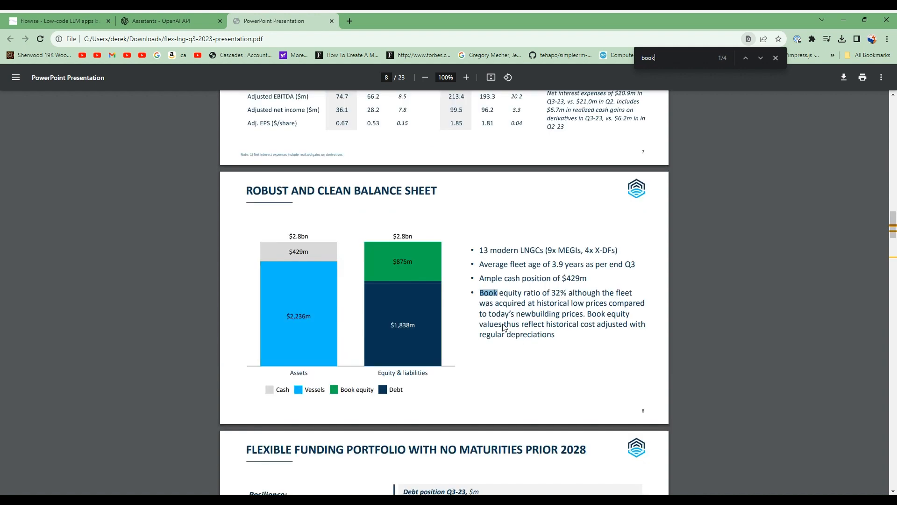
mouse_move(551, 283)
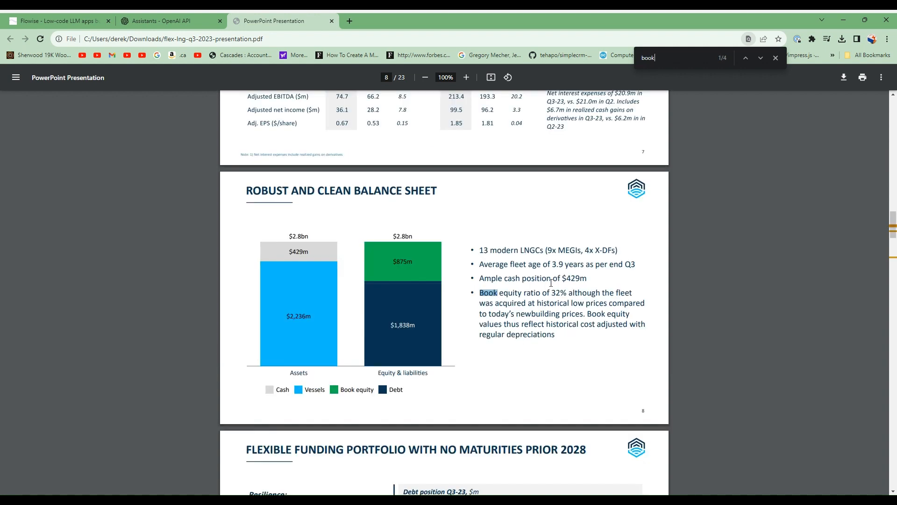
click(57, 21)
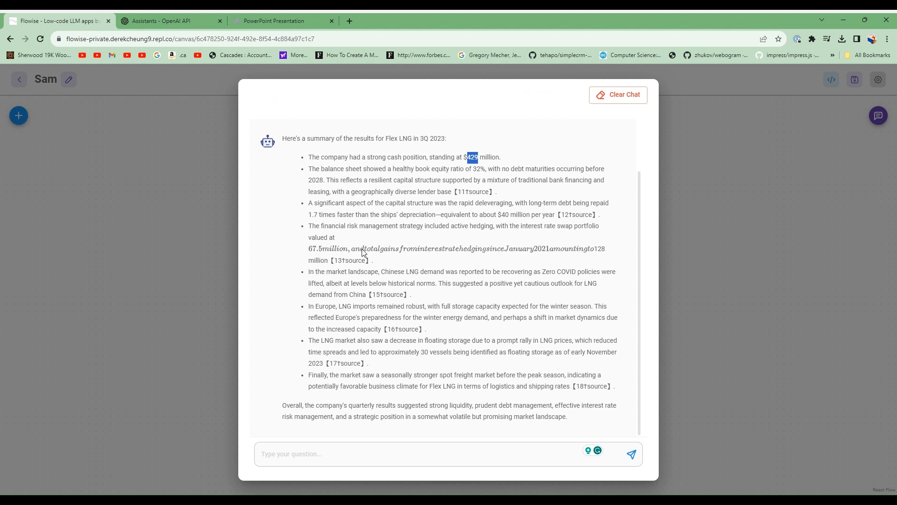
mouse_move(352, 188)
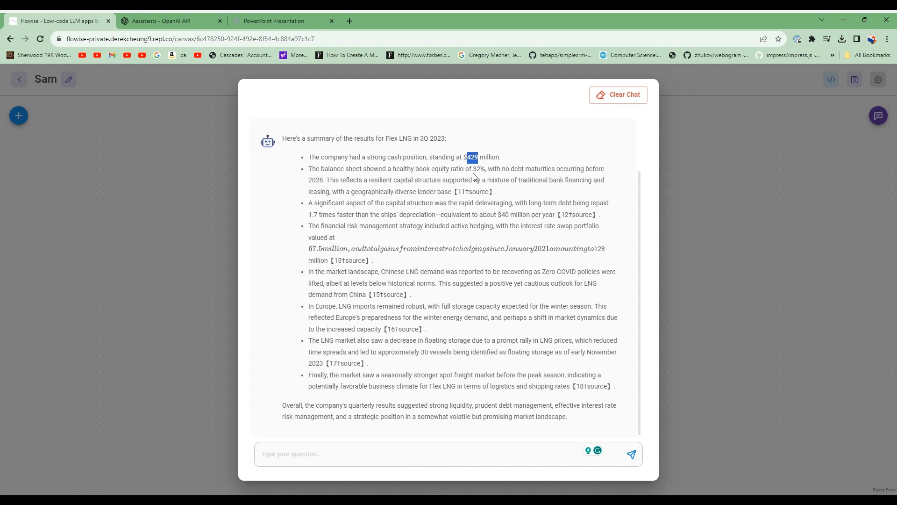
mouse_move(326, 192)
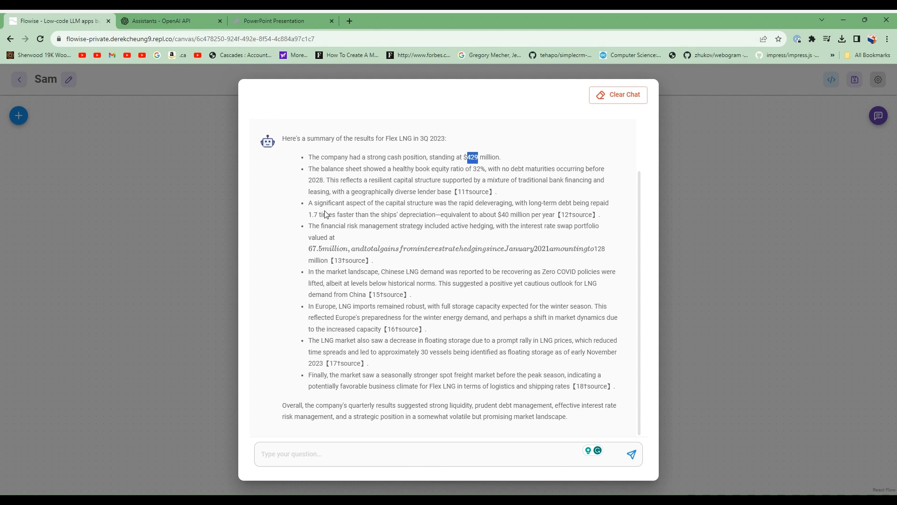
mouse_move(358, 259)
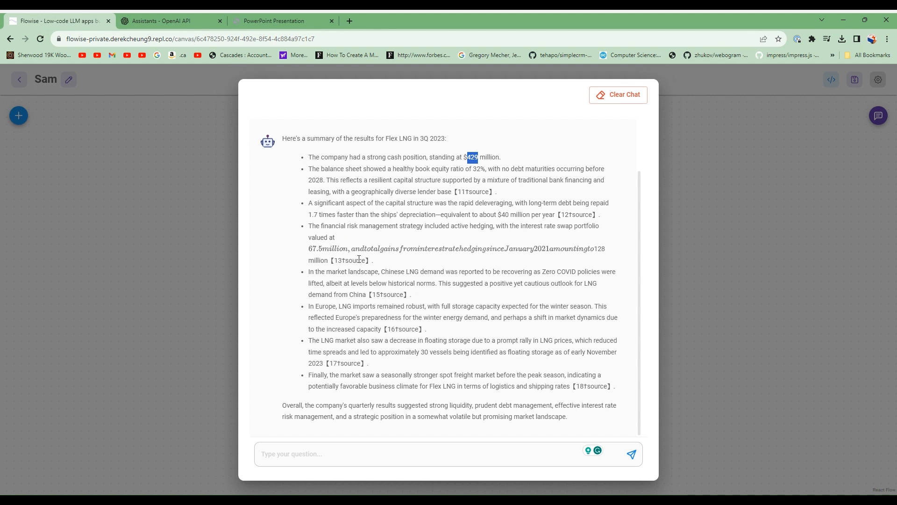
mouse_move(442, 394)
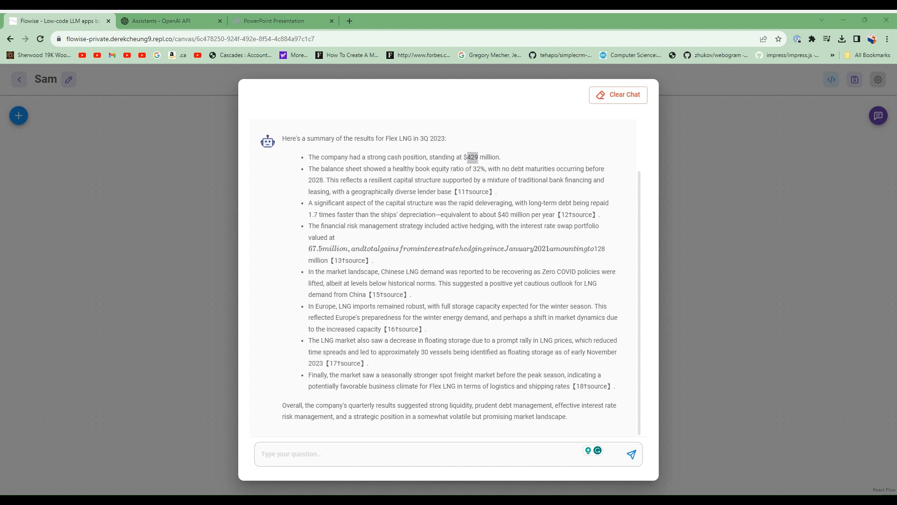
Ask 'What is the debt situation' and verify the no-maturities-before-2028 claim in the presentation
text(What is the debt situation)
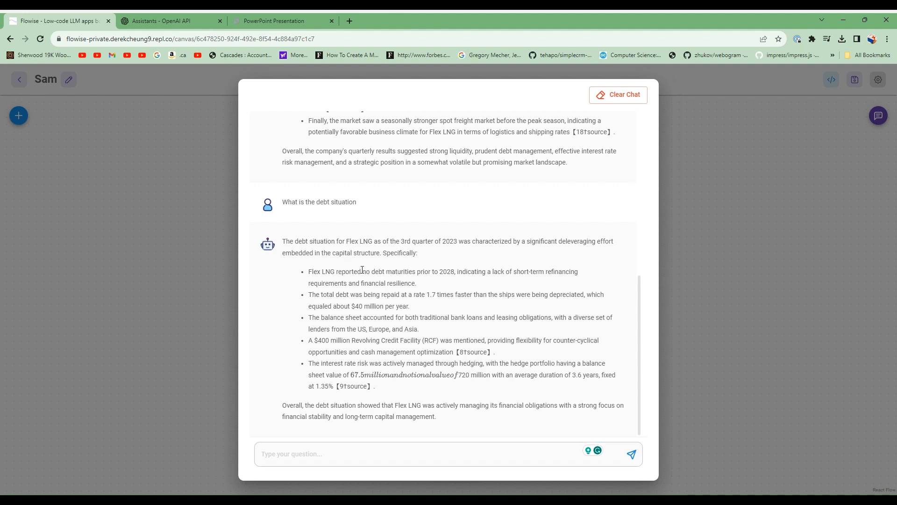
drag(362, 271, 454, 271)
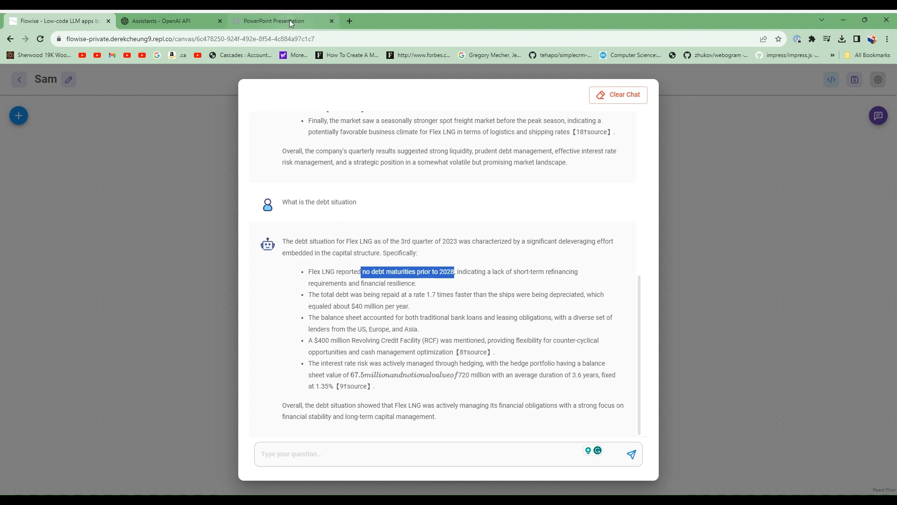
click(274, 20)
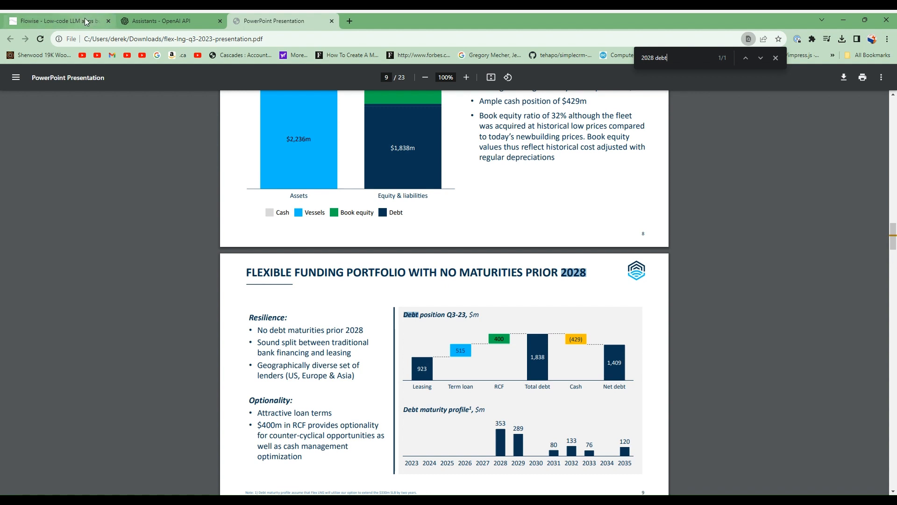
click(57, 20)
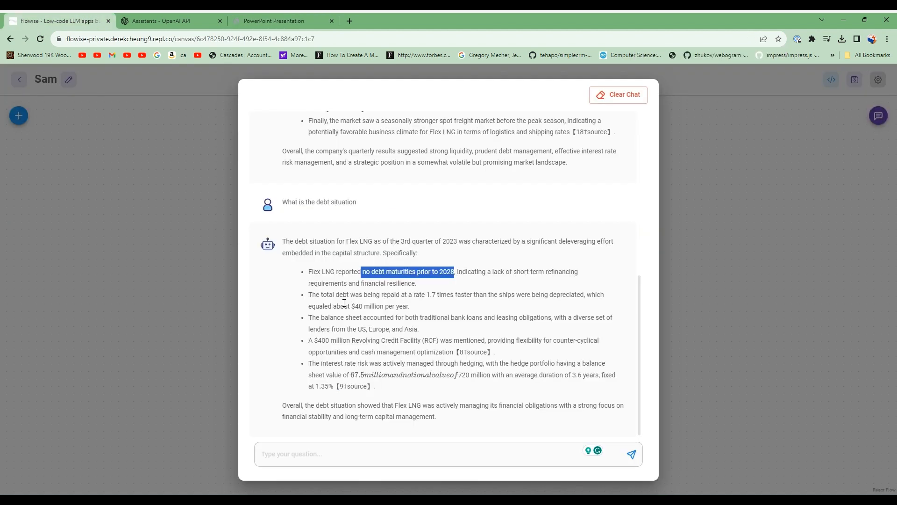
mouse_move(424, 318)
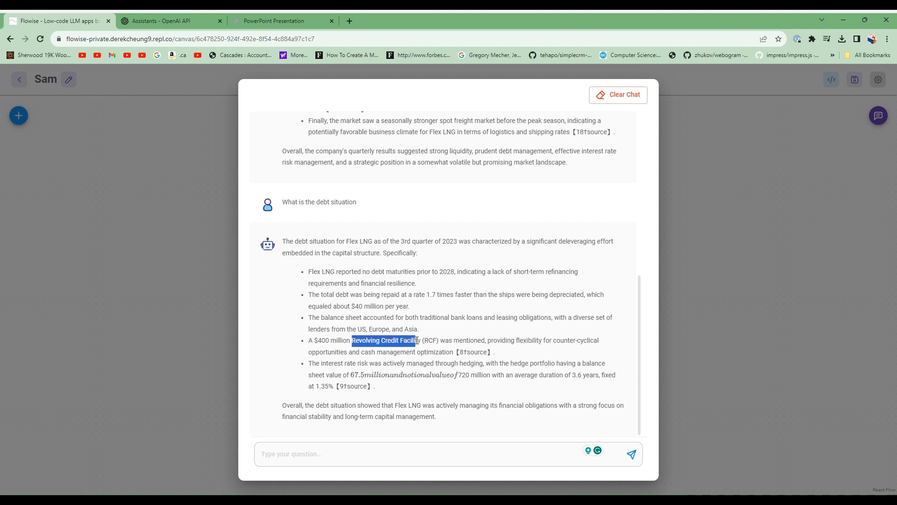
Verify the $400 million RCF credit facility claim against slide 9, then return to the chat
click(271, 21)
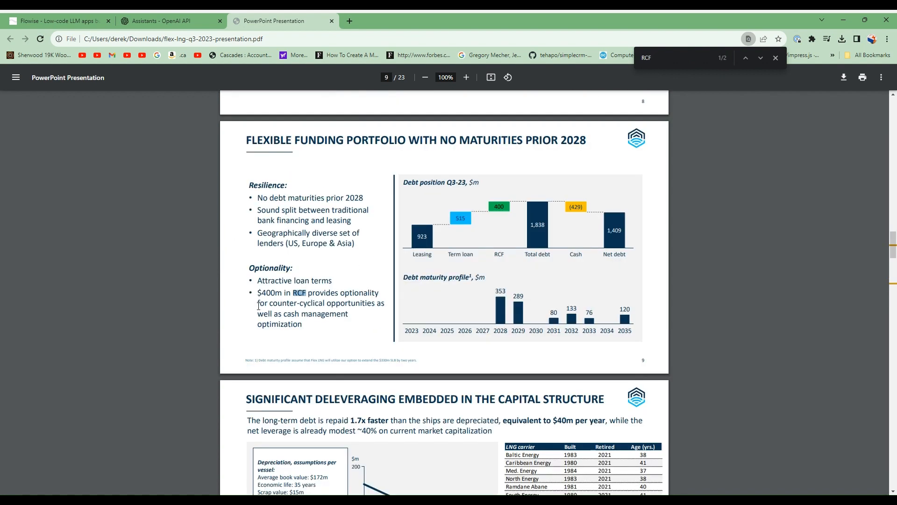
mouse_move(65, 24)
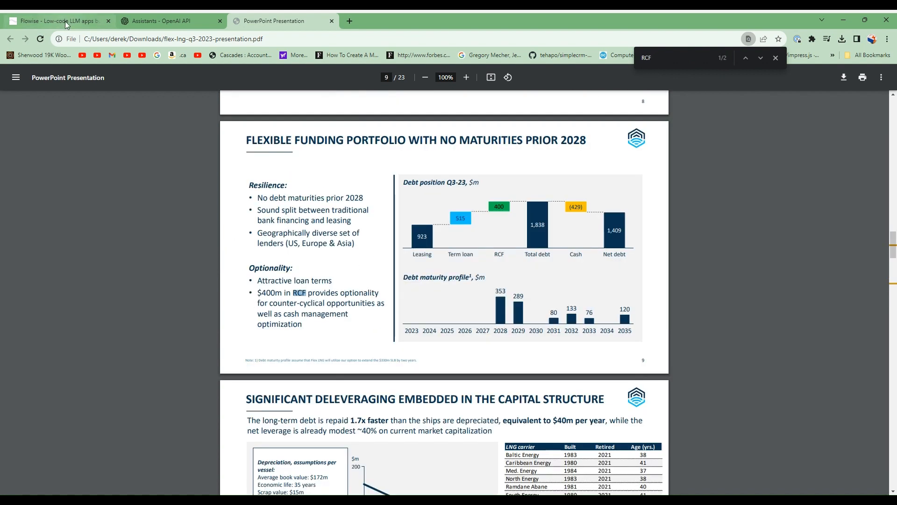
click(57, 20)
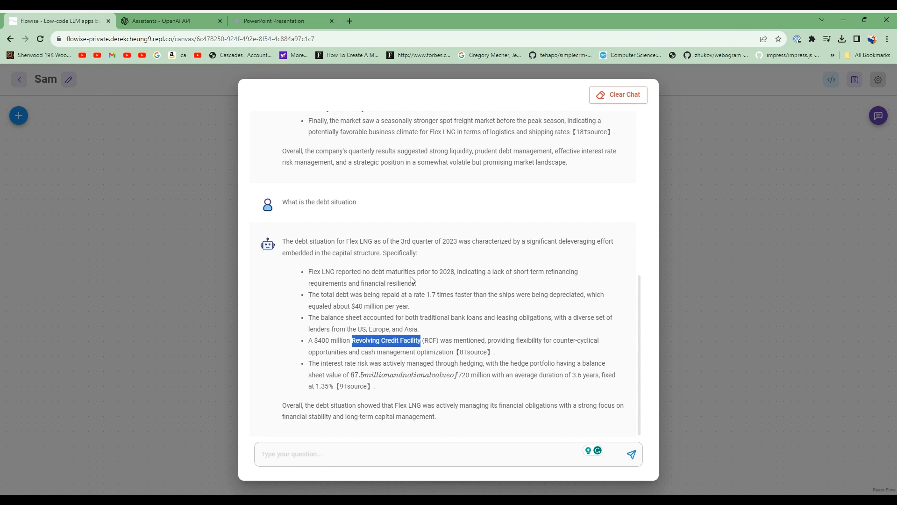
click(279, 21)
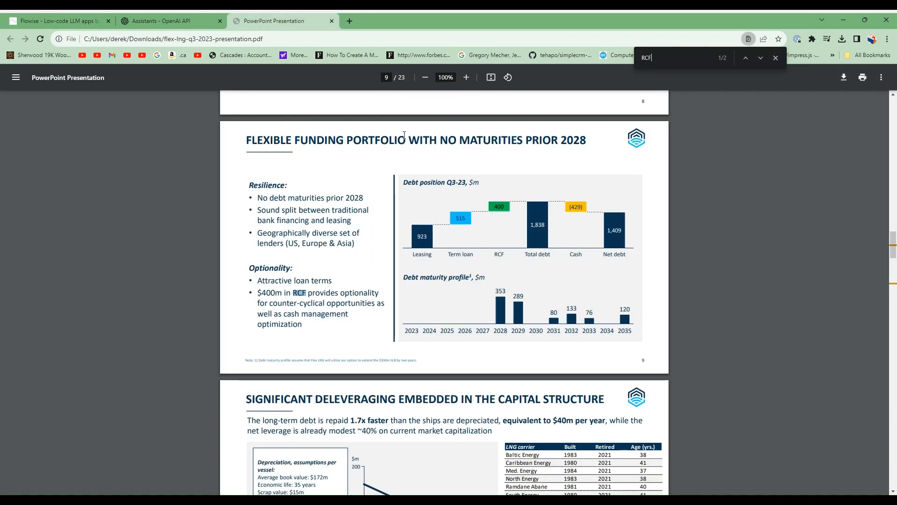
scroll(down, 3)
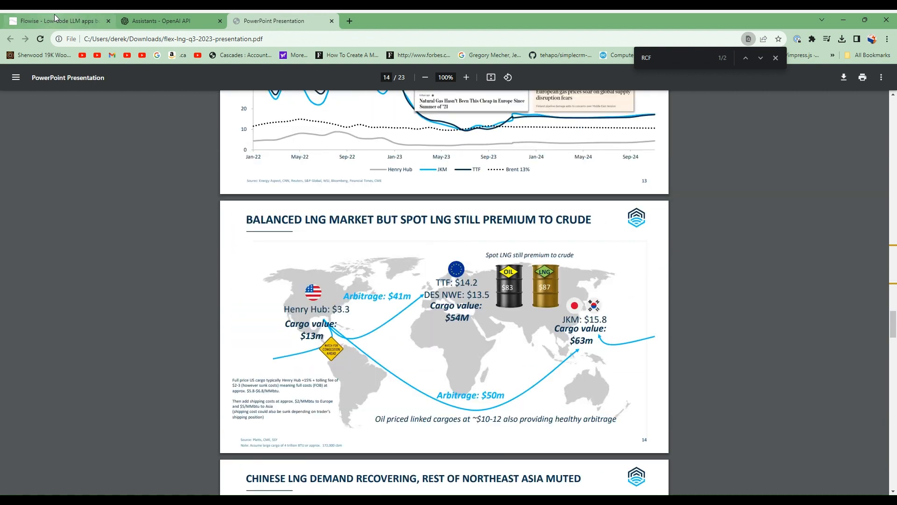
click(57, 21)
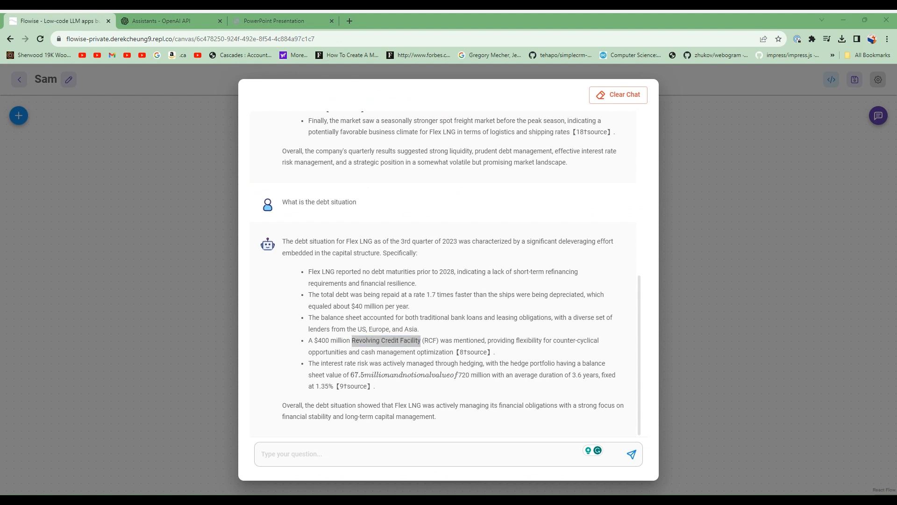
Ask 'What are the macro conditions that affect FLNG?' and read the six-factor answer
text(What are the macro conditions that affect FLNG?)
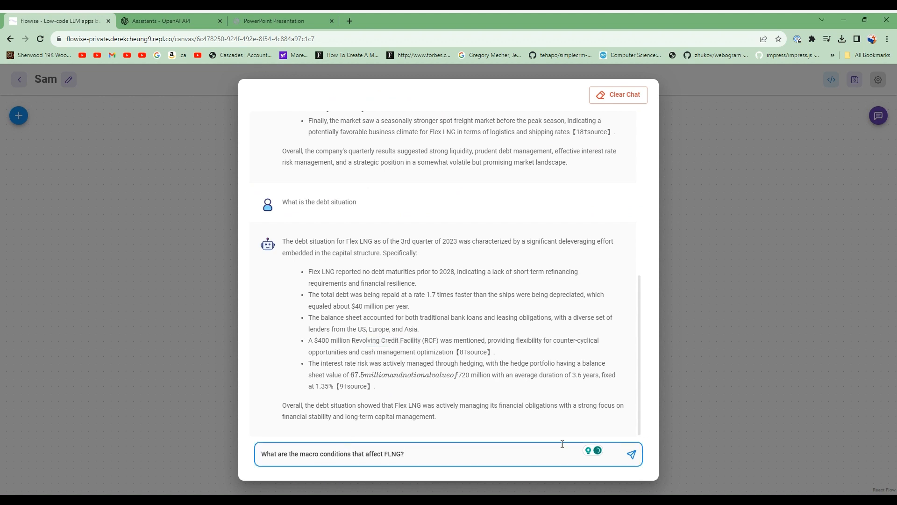
click(631, 454)
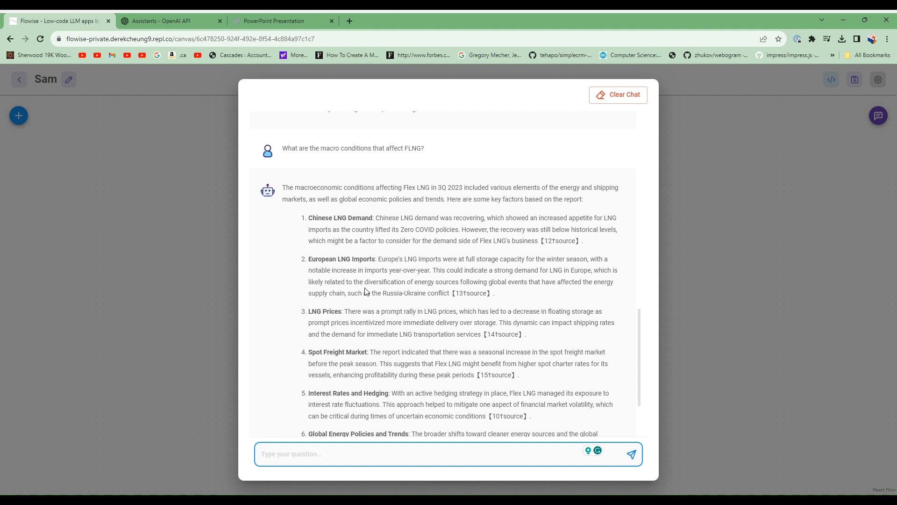
scroll(down, 3)
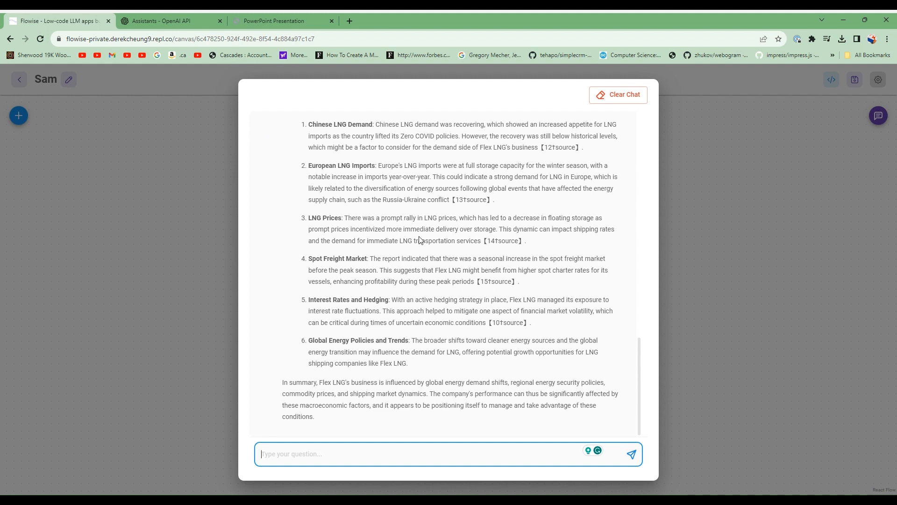
mouse_move(505, 279)
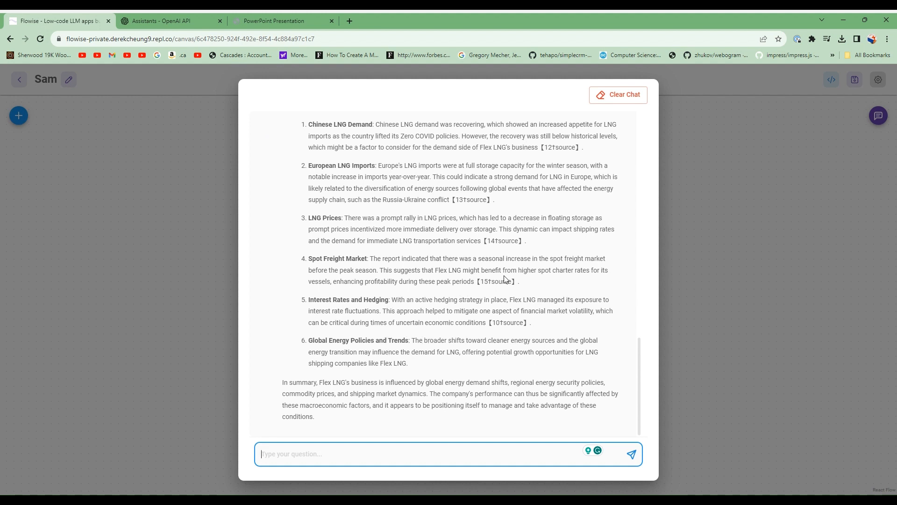
mouse_move(277, 72)
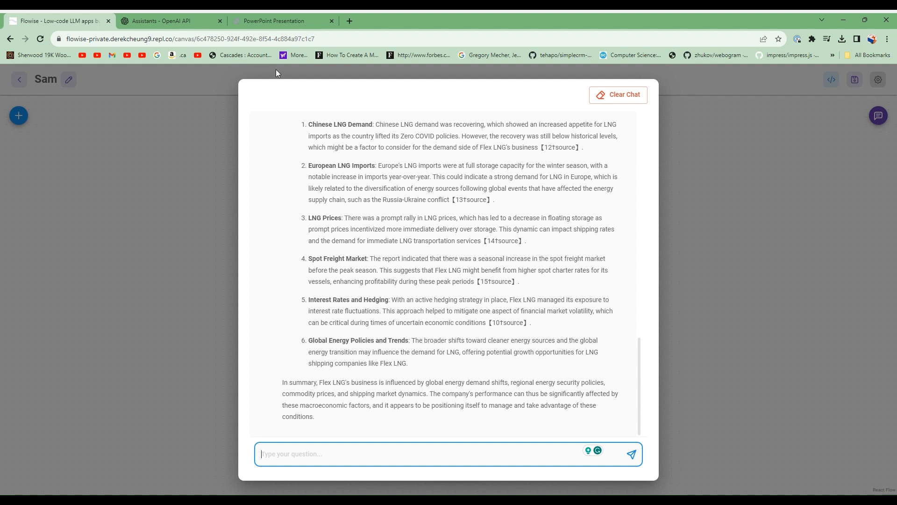
mouse_move(382, 351)
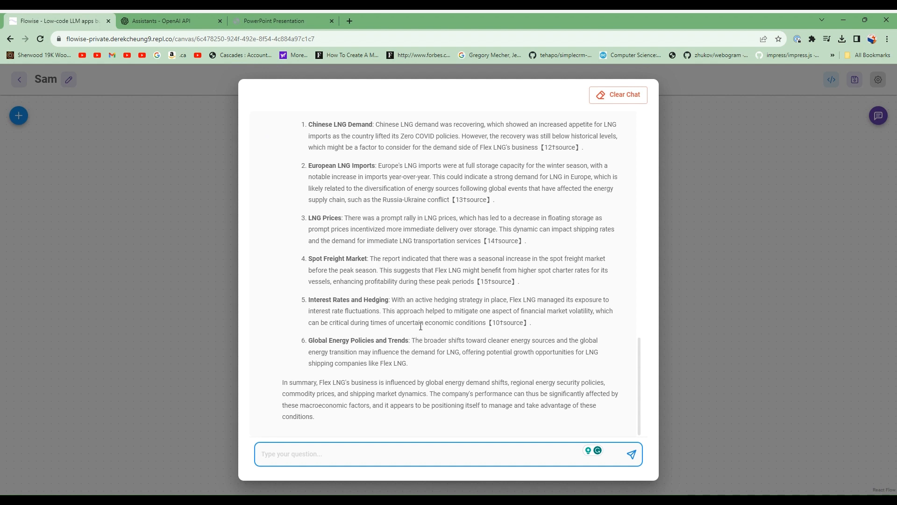
mouse_move(194, 72)
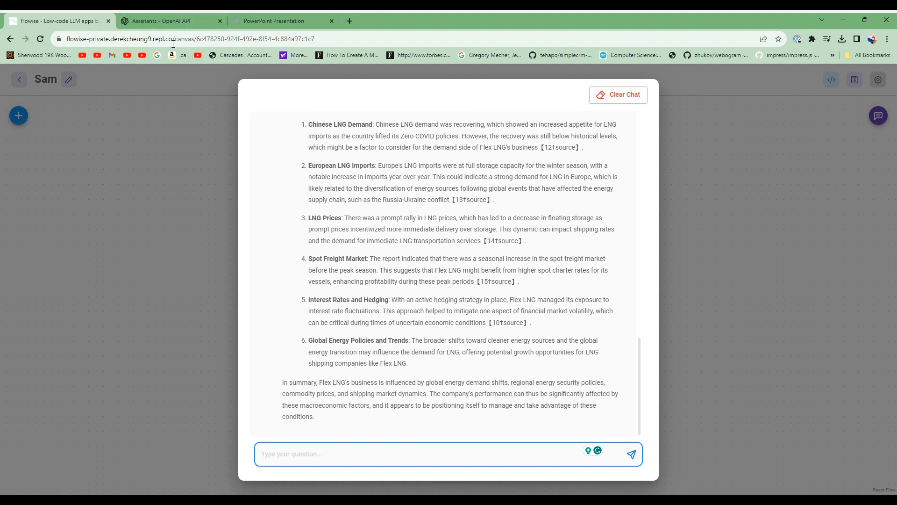
mouse_move(275, 174)
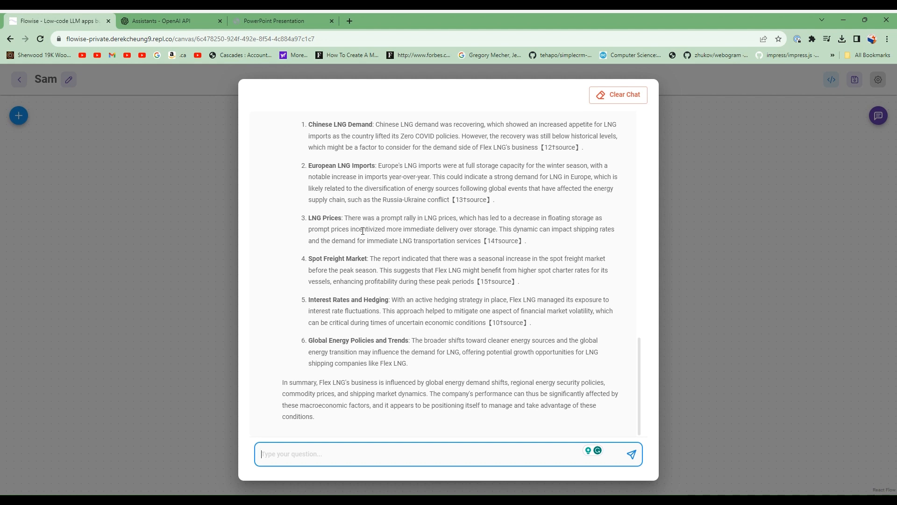
mouse_move(375, 237)
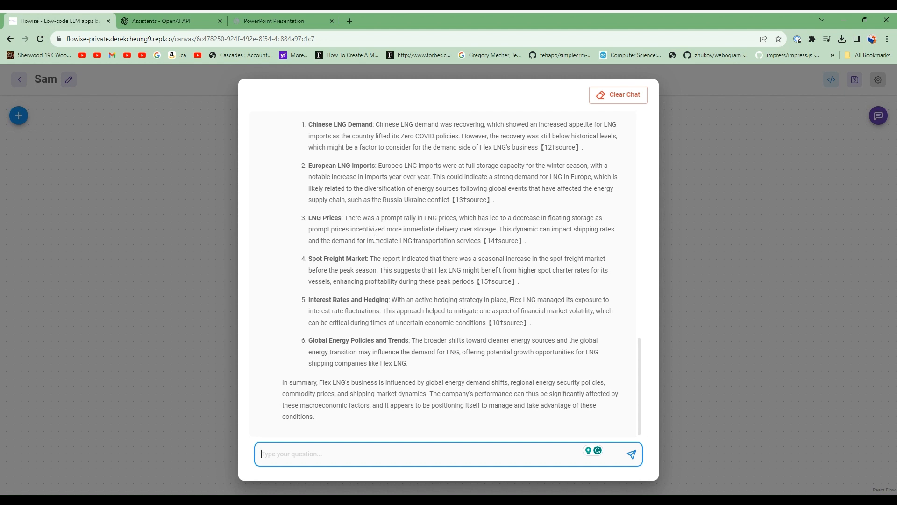